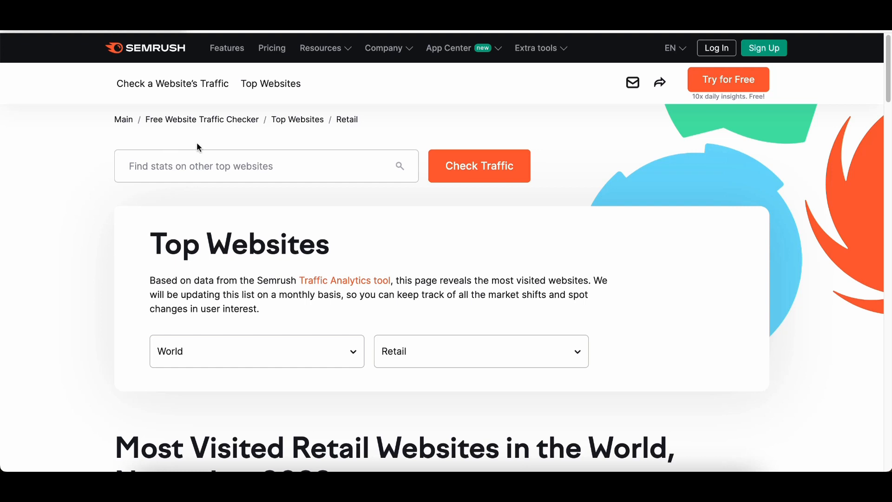
mouse_move(203, 151)
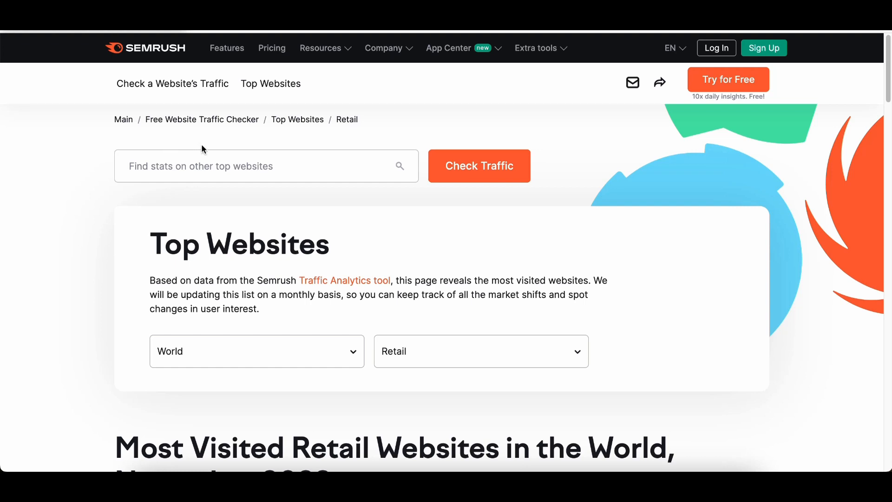
mouse_move(222, 145)
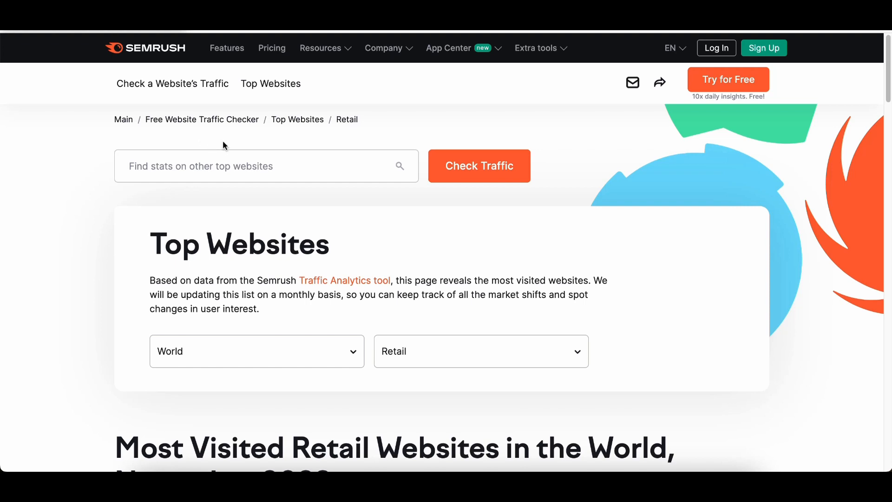
mouse_move(240, 249)
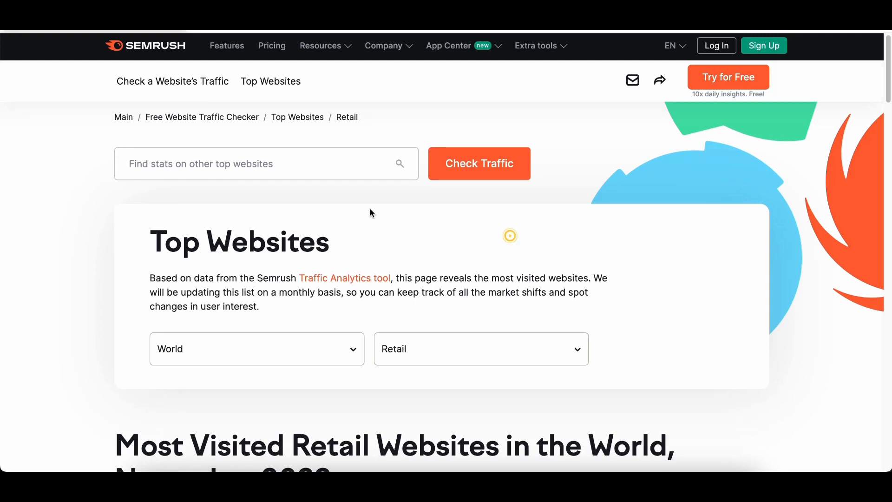
Scroll the Semrush Top Websites page down to the Most Visited Retail Websites table
scroll(down, 3)
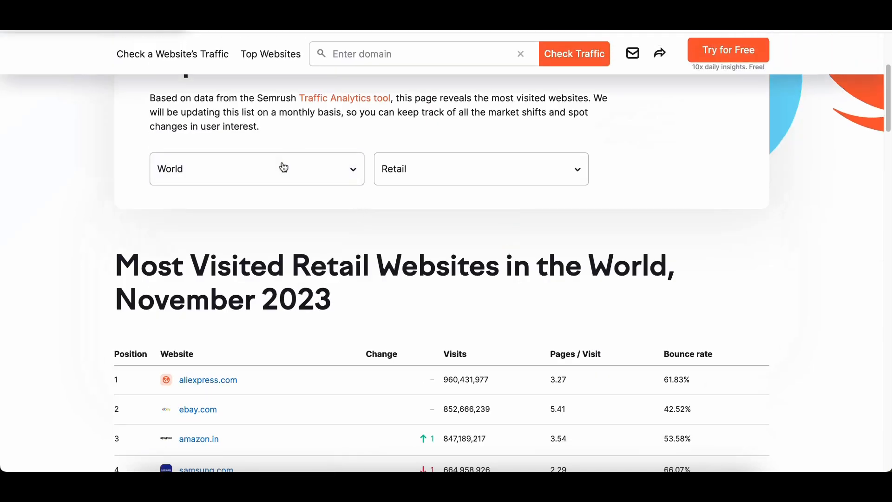
click(257, 169)
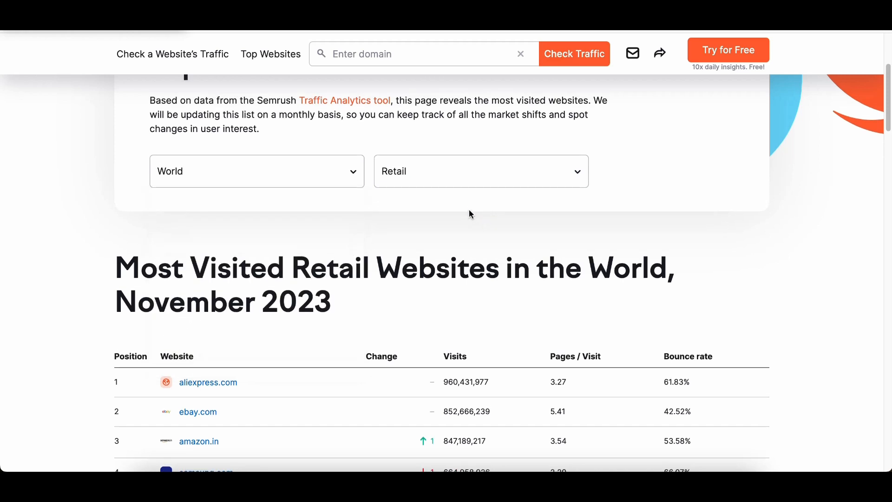
mouse_move(332, 94)
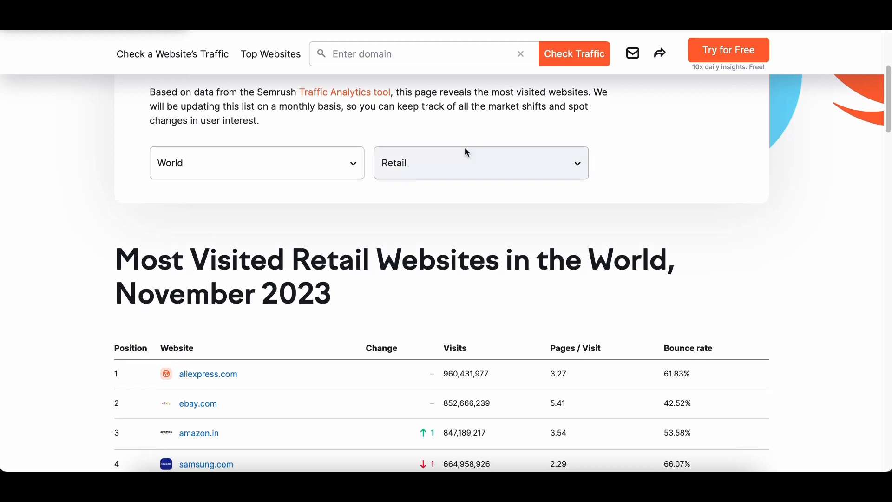
Scroll further to see ebay.com in second and samsung.com in fourth place
scroll(down, 3)
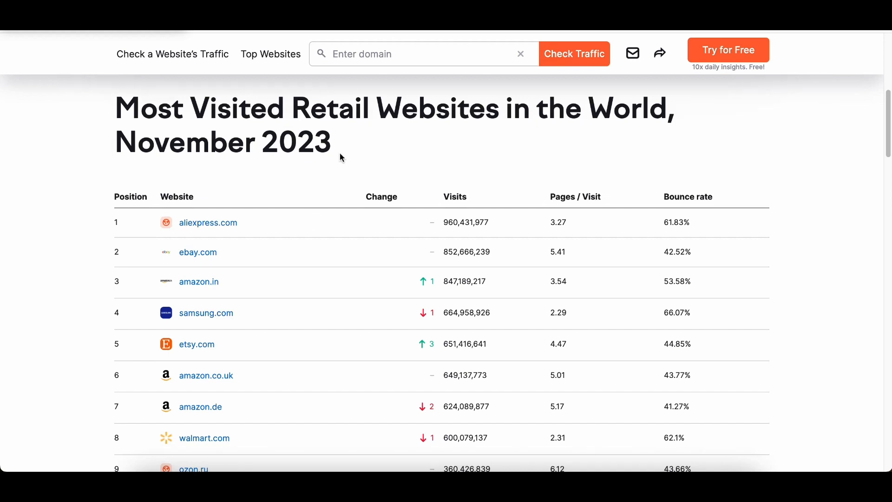
mouse_move(462, 162)
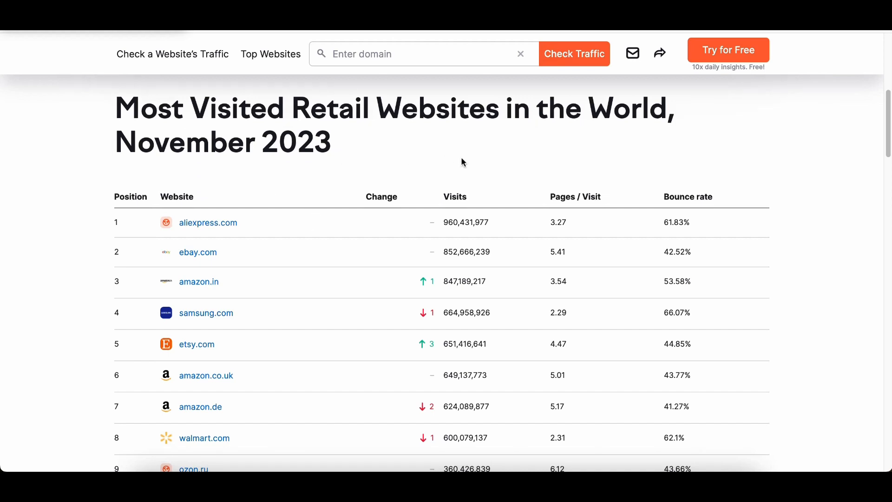
mouse_move(582, 207)
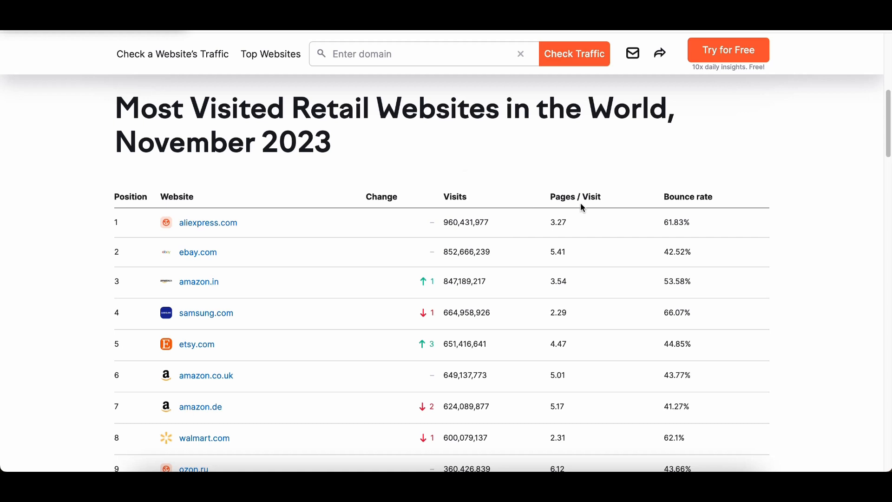
mouse_move(522, 196)
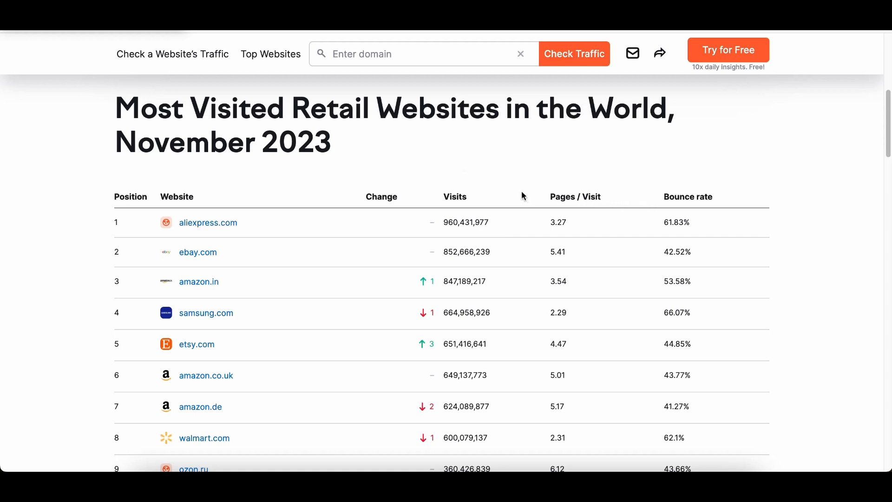
mouse_move(503, 195)
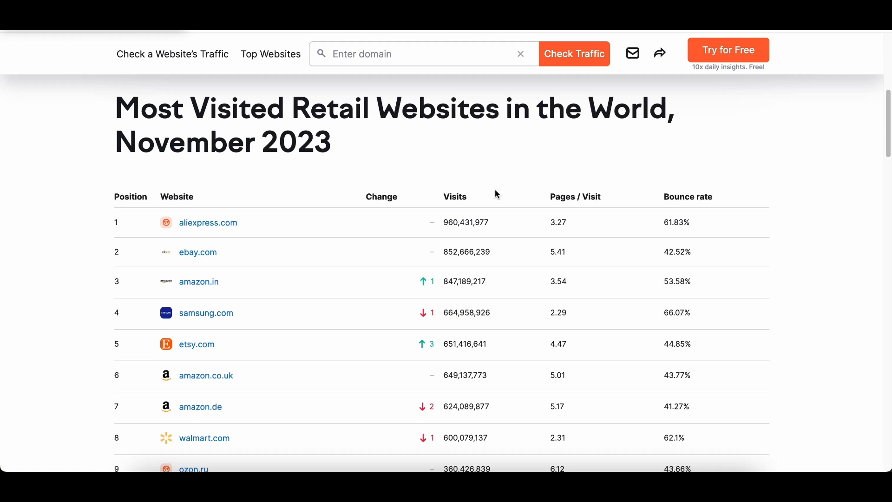
mouse_move(498, 191)
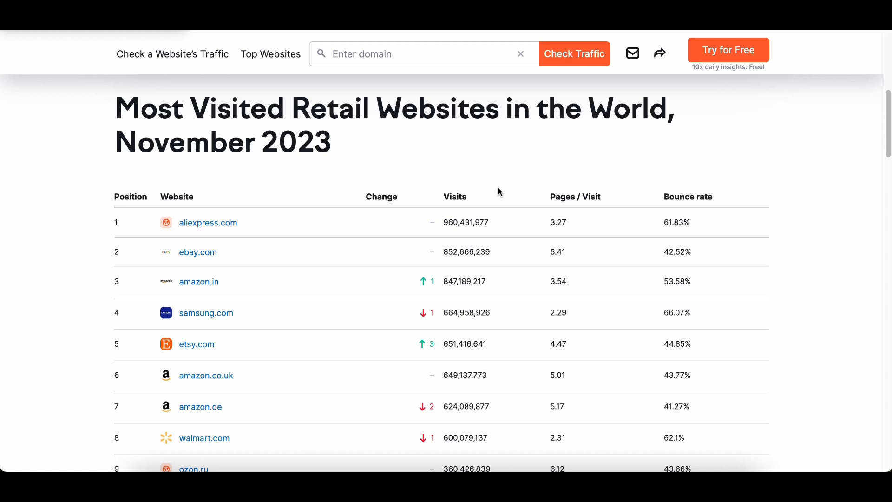
mouse_move(246, 213)
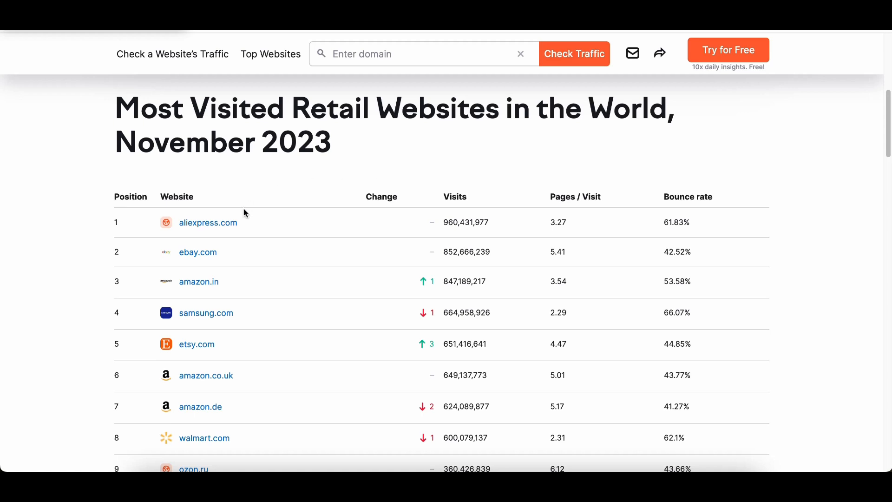
mouse_move(207, 312)
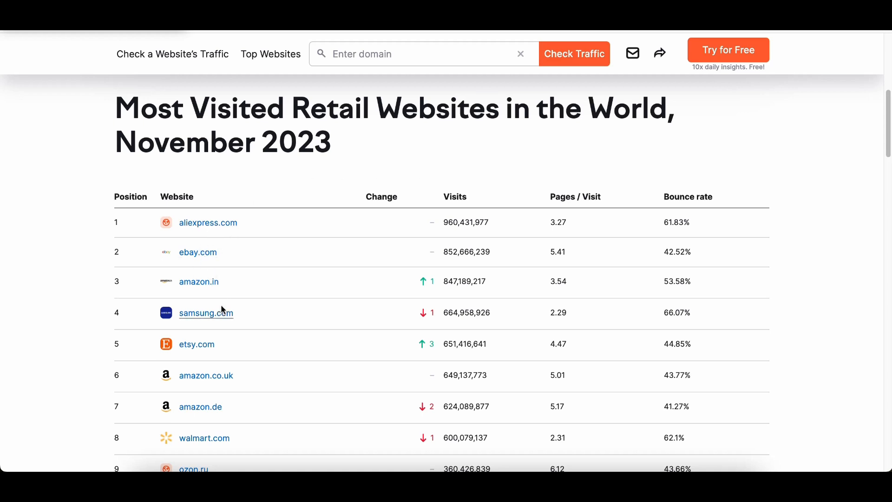
mouse_move(231, 294)
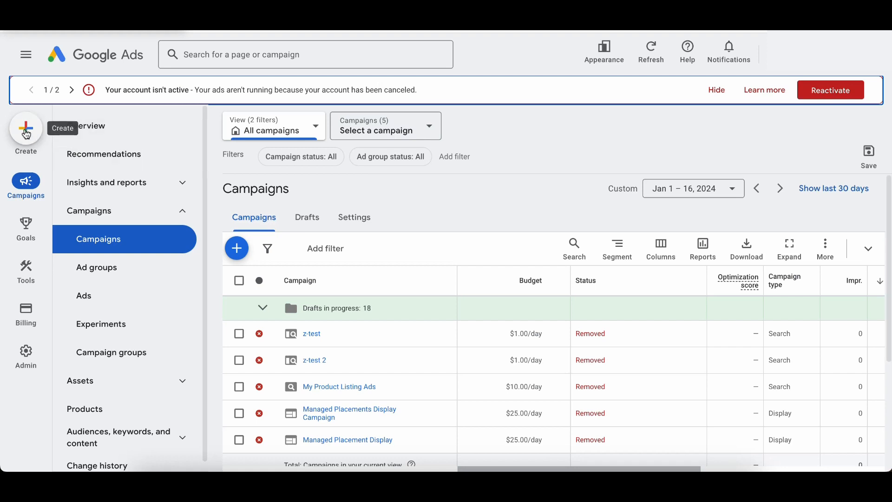
Start a new campaign with 'Create a campaign without a goal's guidance' as the objective
click(26, 128)
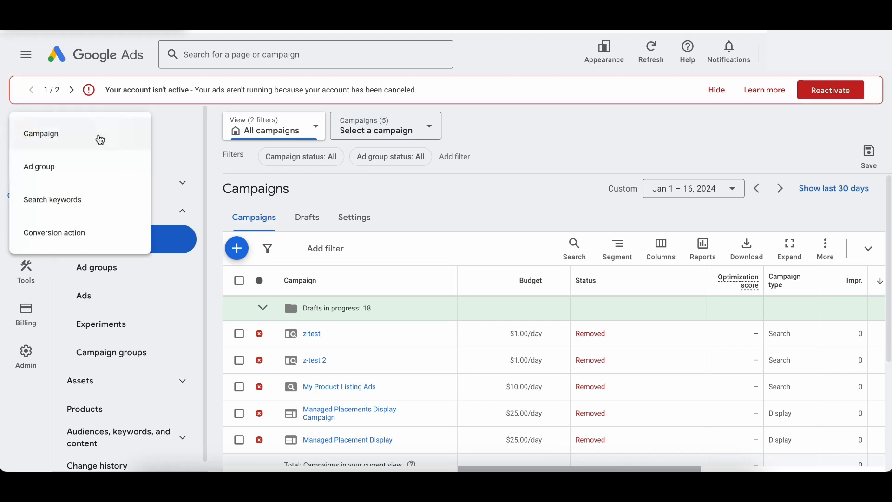
click(40, 133)
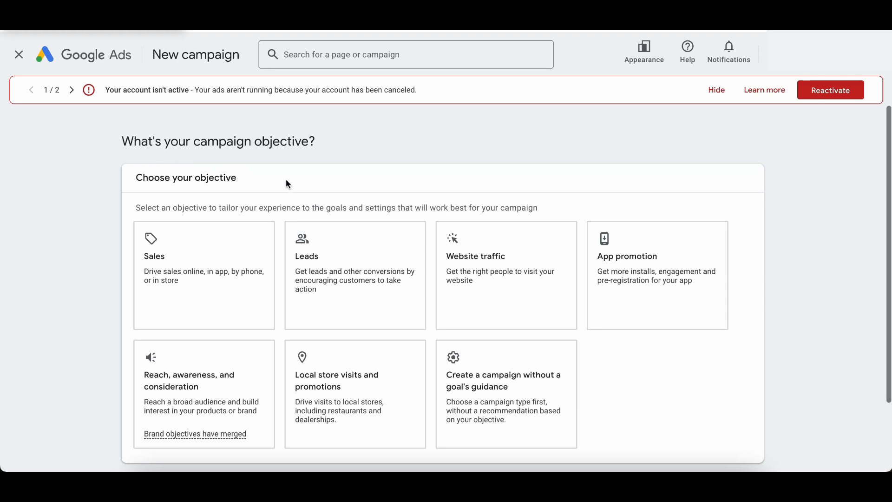
click(505, 314)
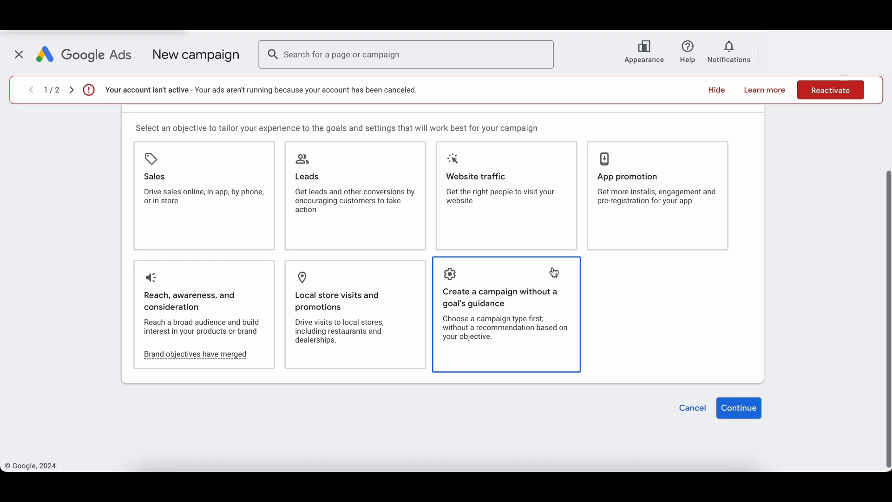
mouse_move(552, 273)
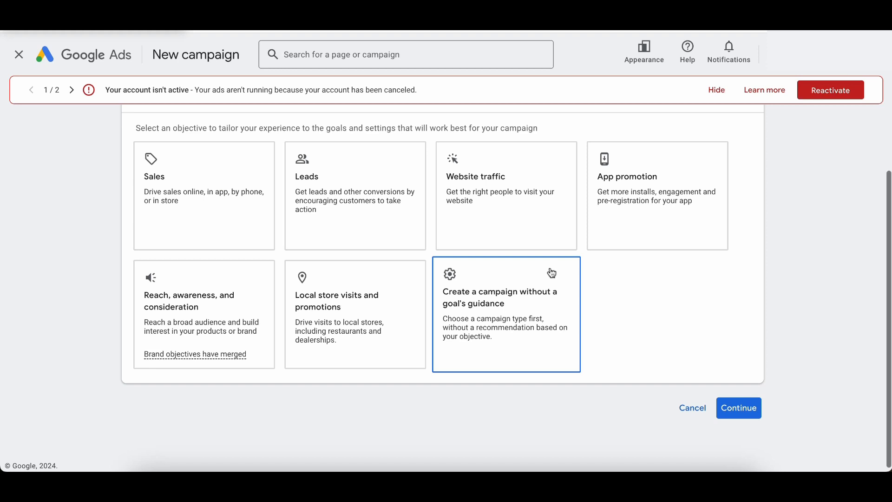
click(738, 407)
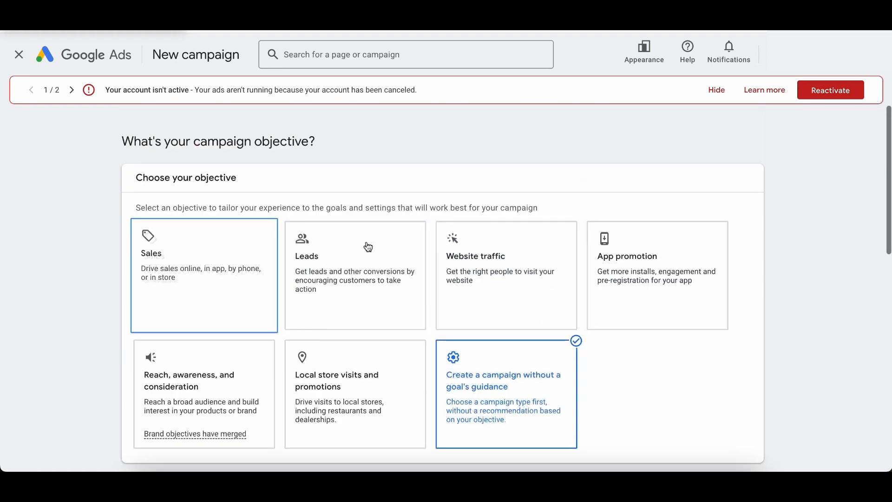
Scroll past the campaign type choices to the website URL and campaign name fields
scroll(down, 3)
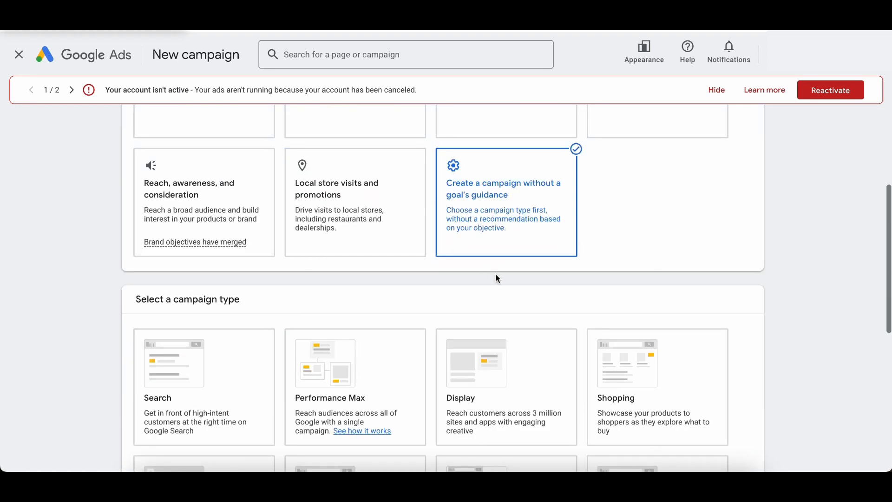
scroll(down, 3)
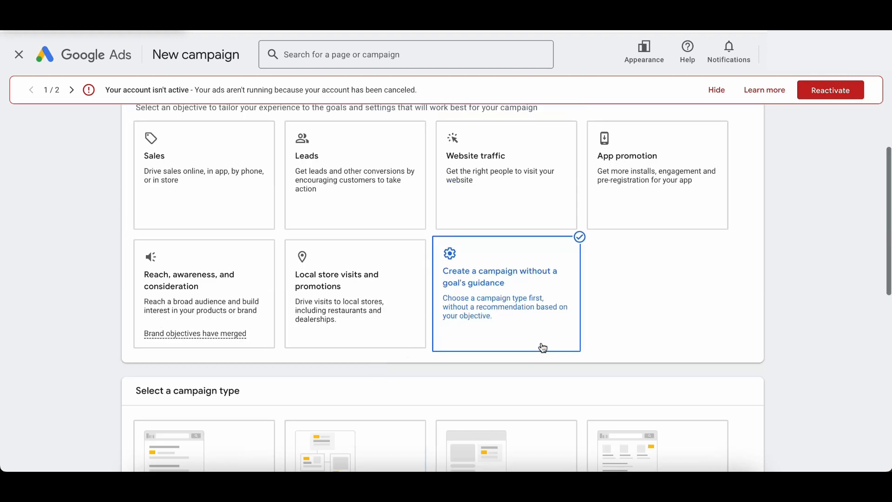
scroll(down, 3)
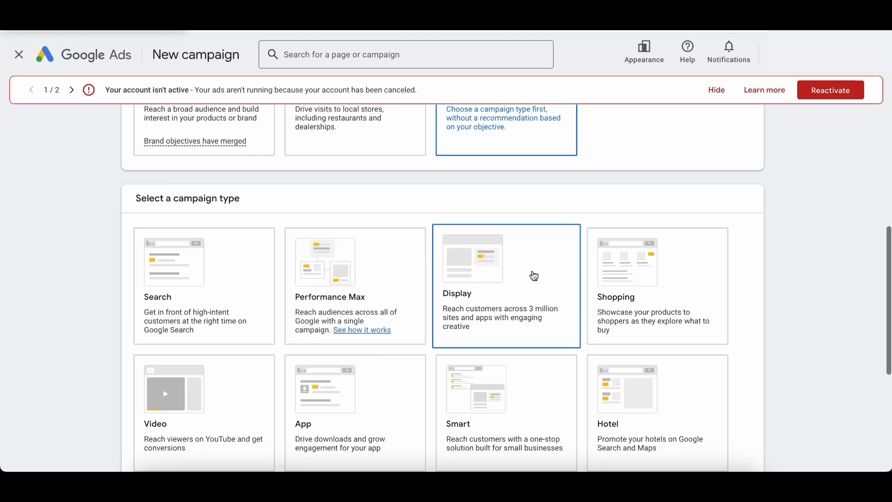
mouse_move(525, 277)
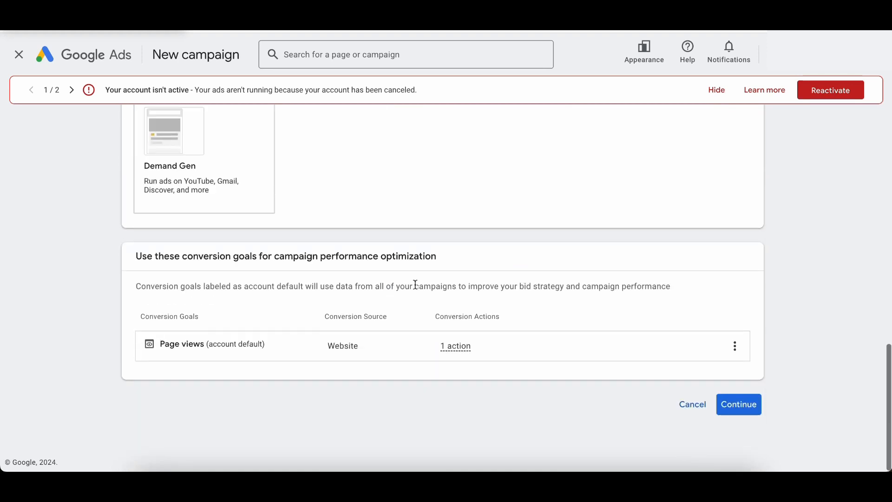
mouse_move(454, 305)
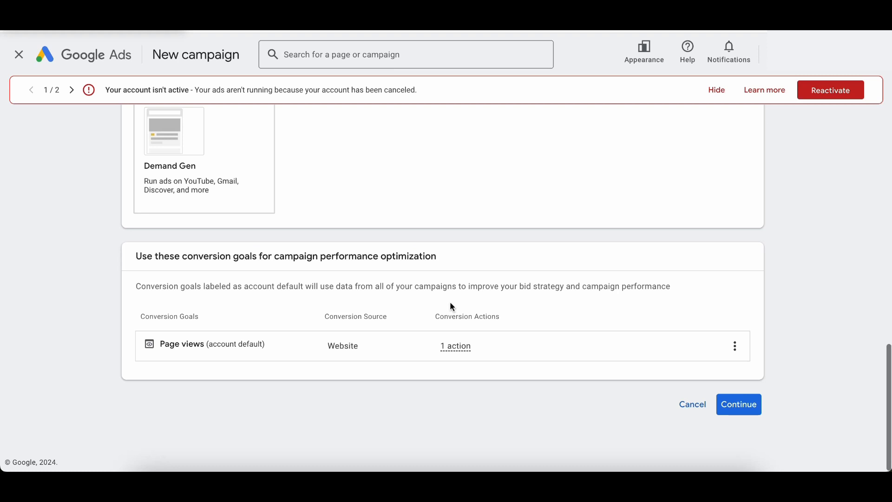
mouse_move(442, 309)
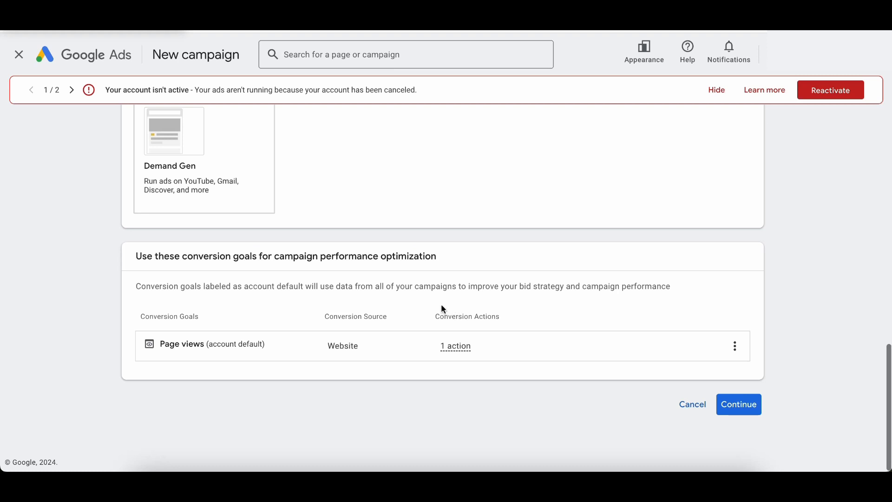
mouse_move(443, 312)
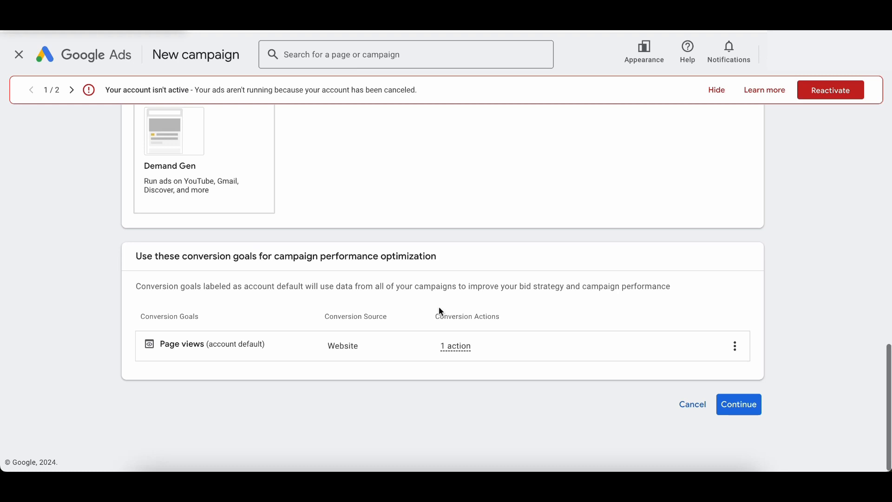
mouse_move(477, 301)
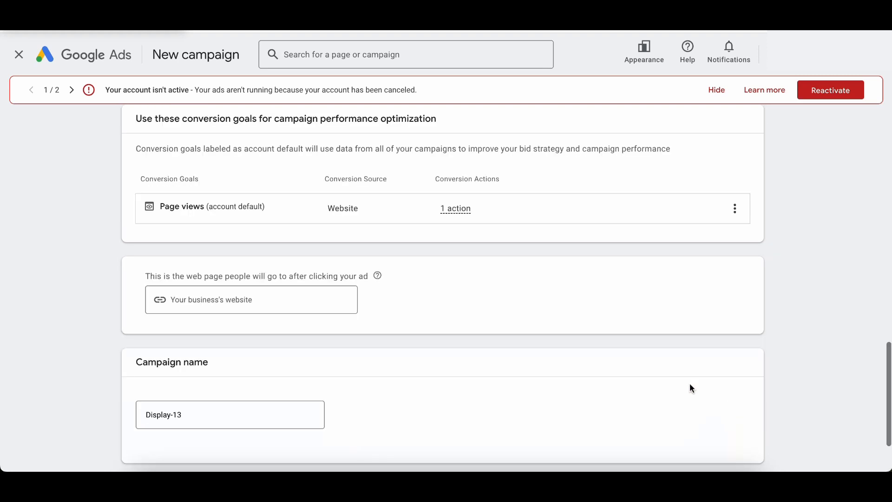
click(251, 300)
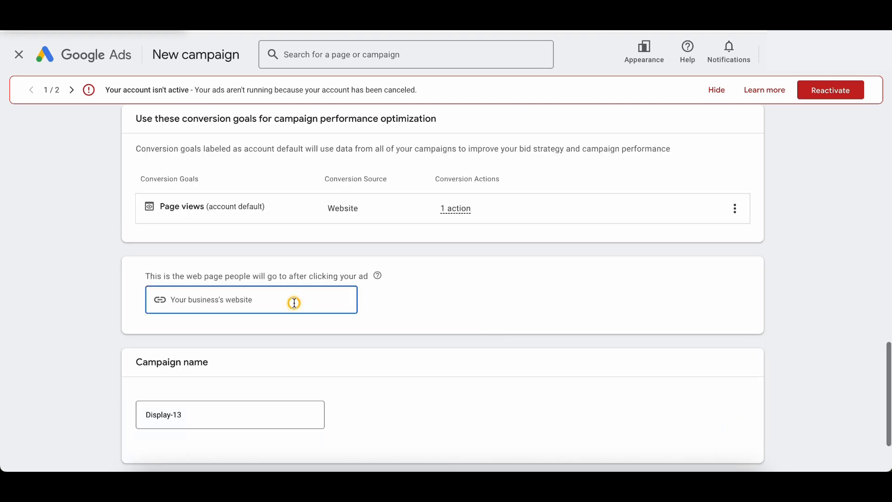
text(www.)
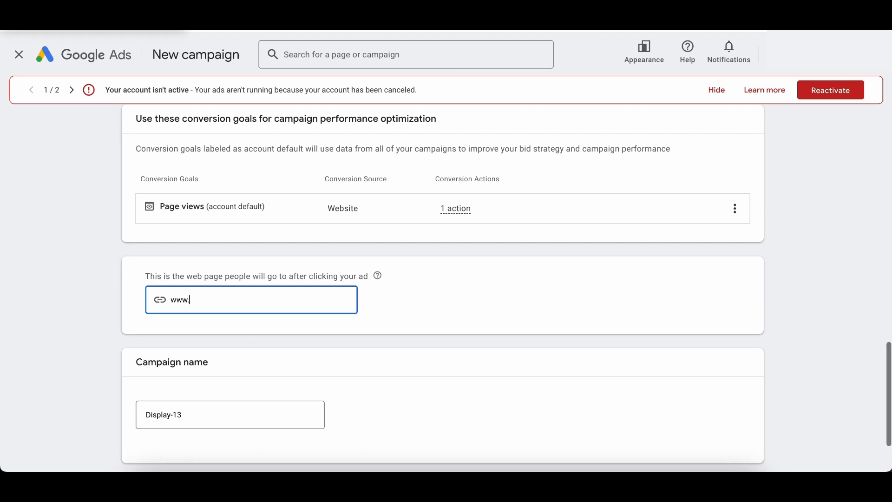
text(scottredgat)
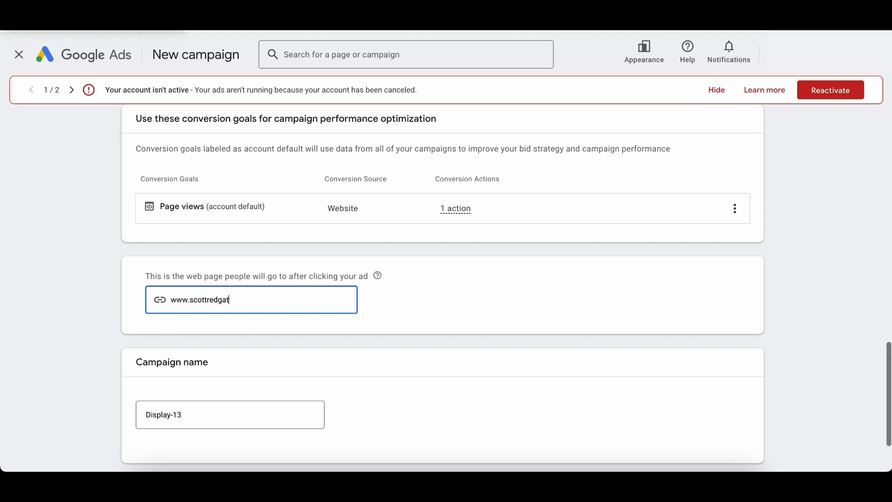
text(e.com)
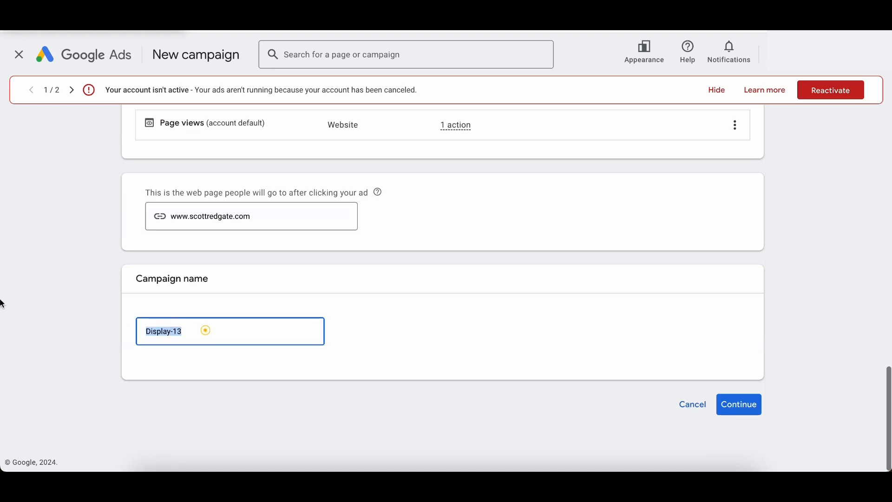
Name the campaign 'Managed Placements: Top Websites'
text(Managed Placements:)
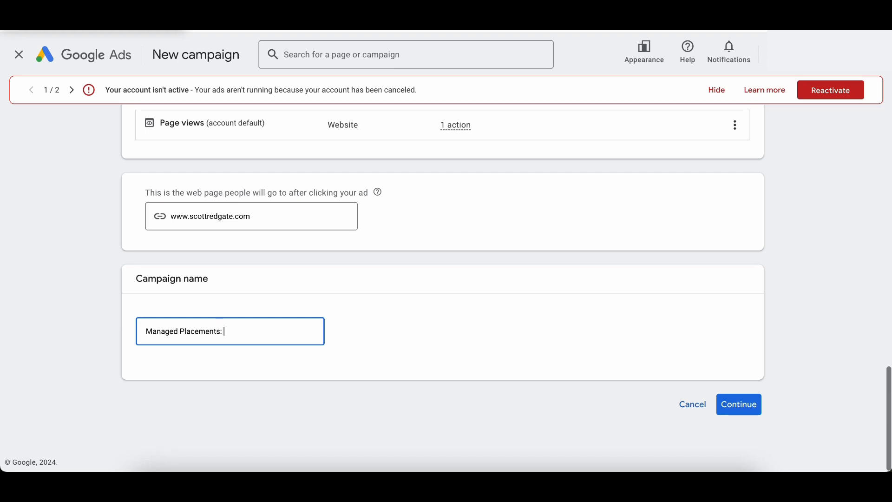
text(Top Website)
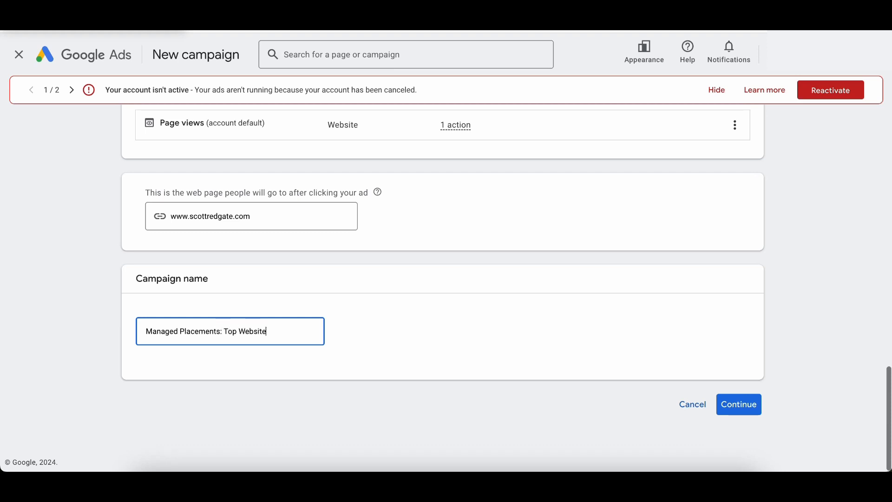
Continue to campaign settings and target only the United States
text(s)
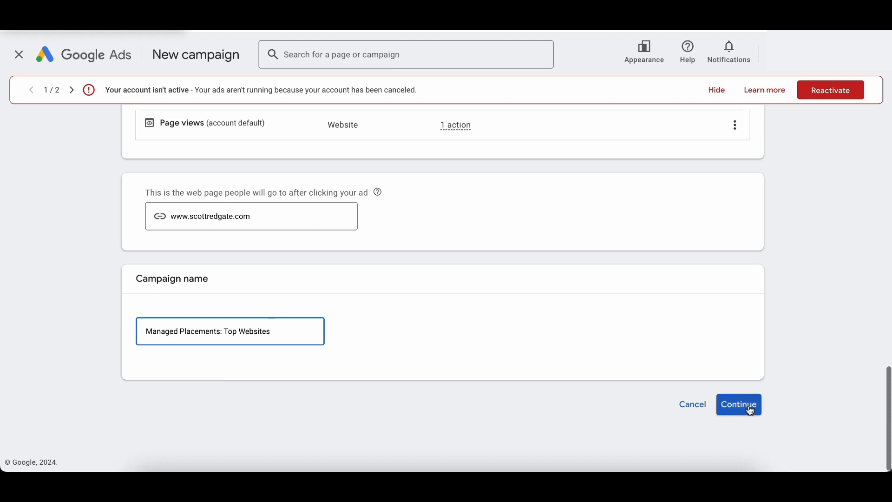
click(739, 405)
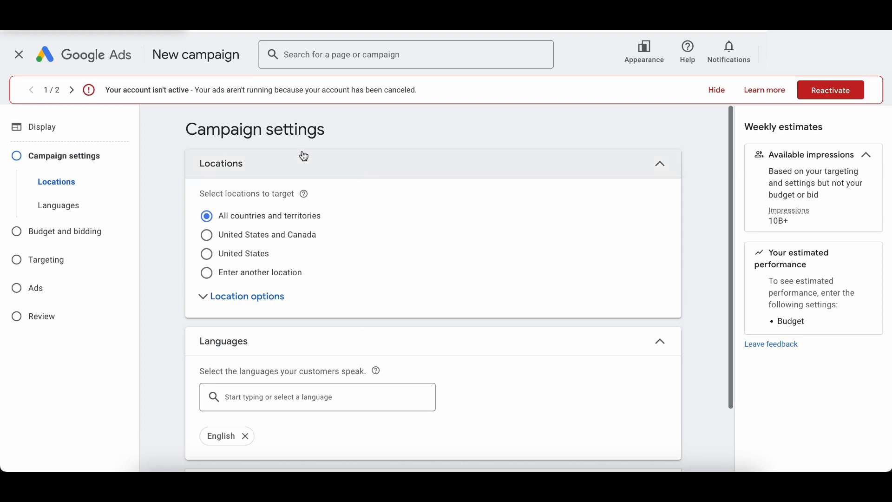
mouse_move(281, 167)
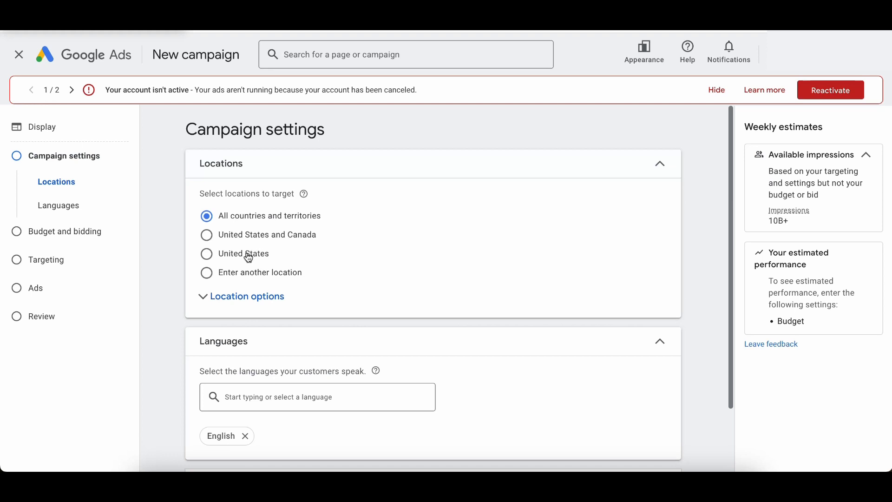
click(207, 253)
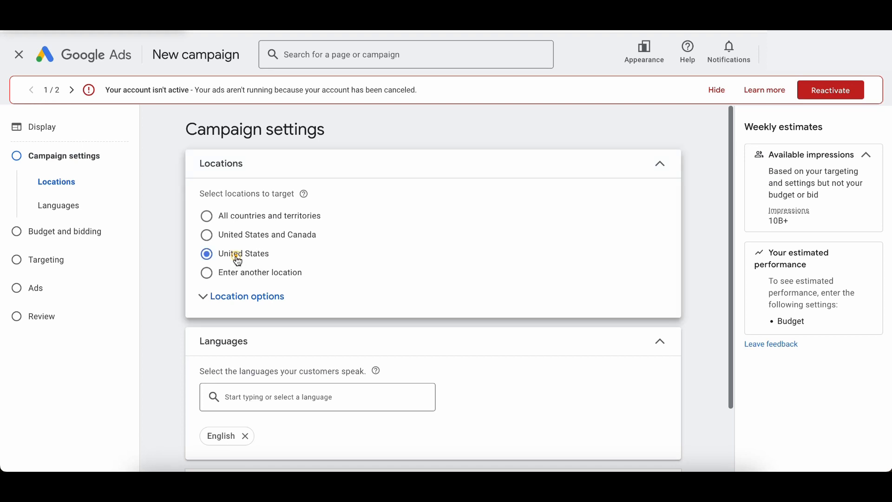
Expand More settings to reveal the additional campaign settings
scroll(down, 3)
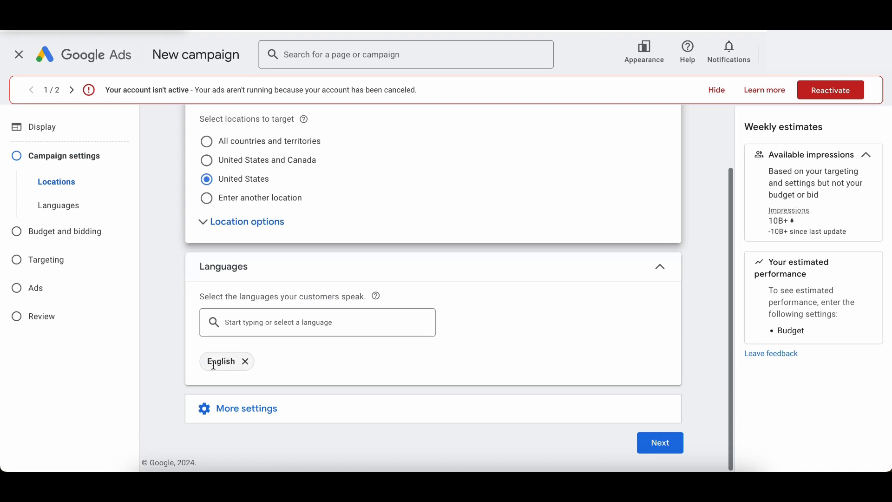
click(245, 408)
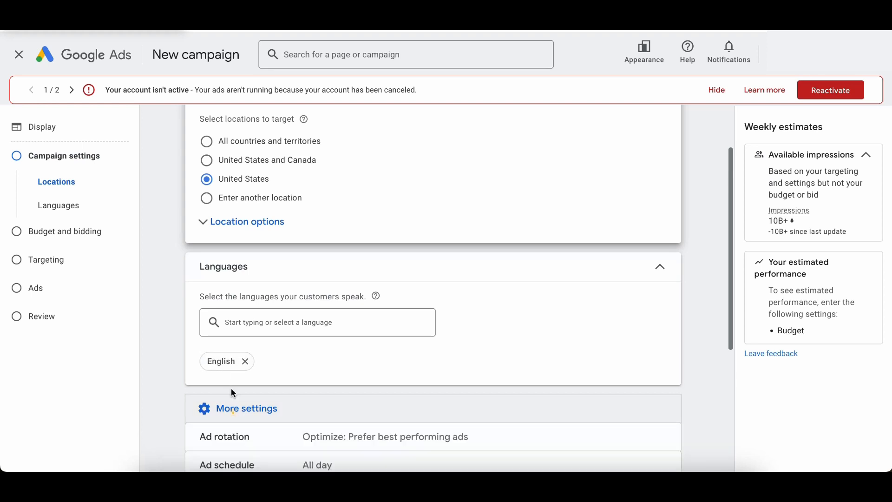
scroll(down, 3)
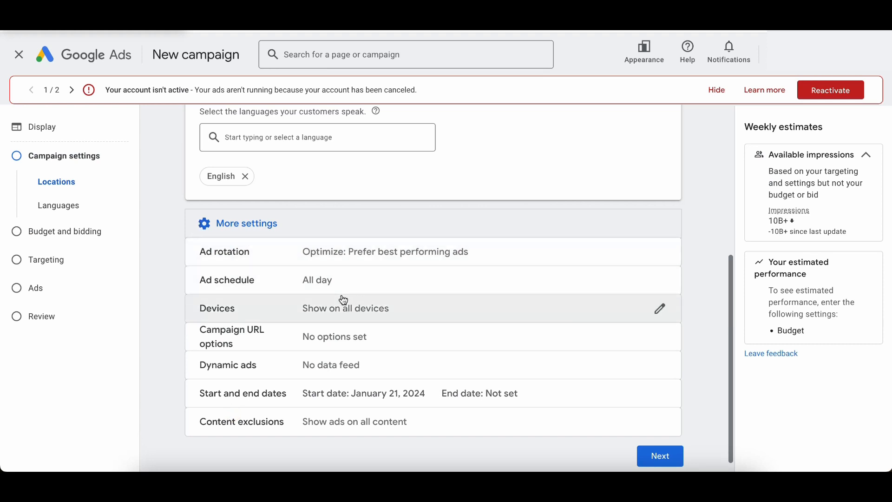
mouse_move(607, 337)
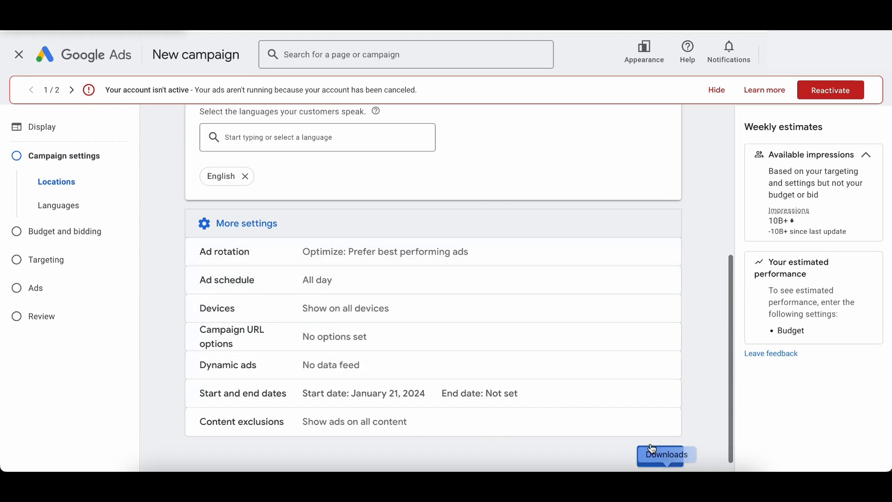
Advance to budget and bidding and set a $50 average daily budget
click(68, 184)
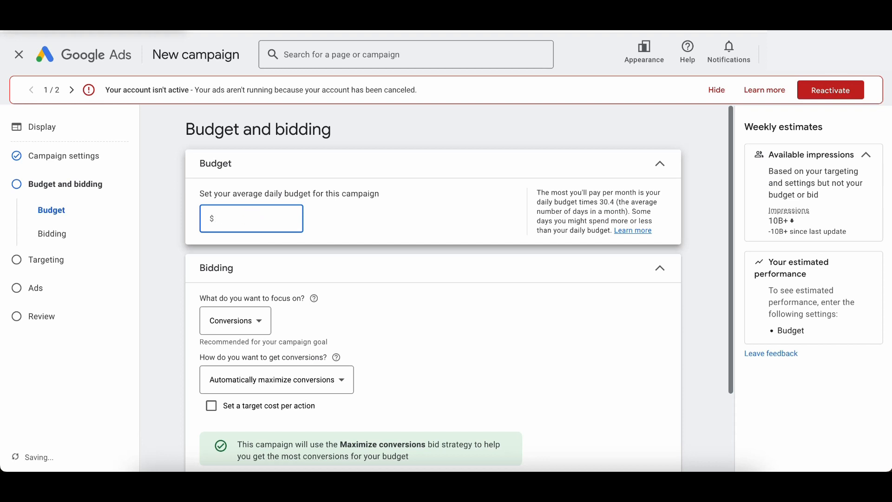
text(50)
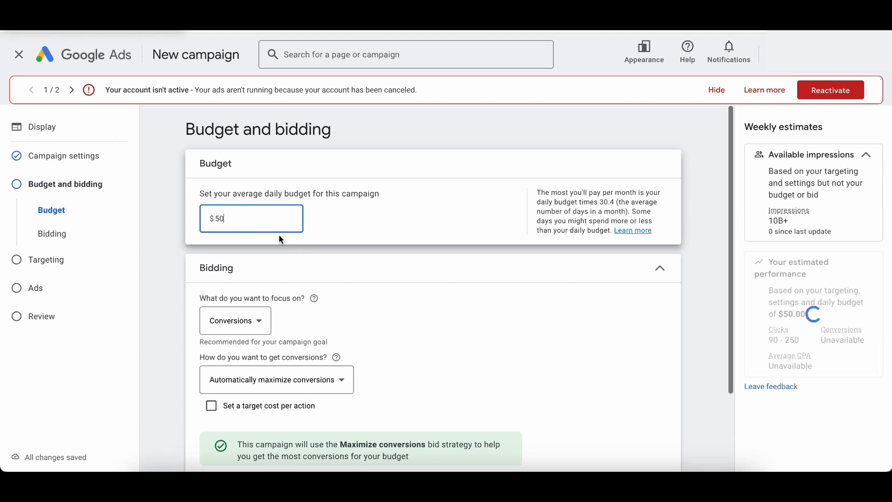
scroll(down, 3)
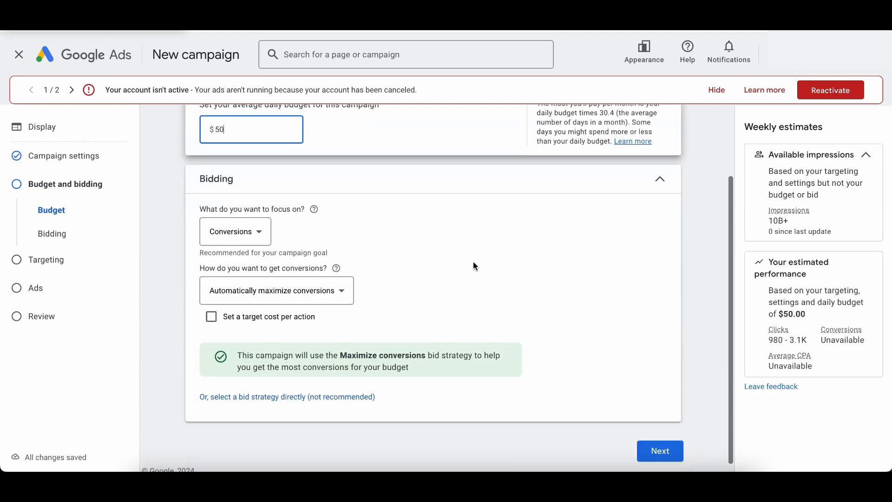
mouse_move(443, 253)
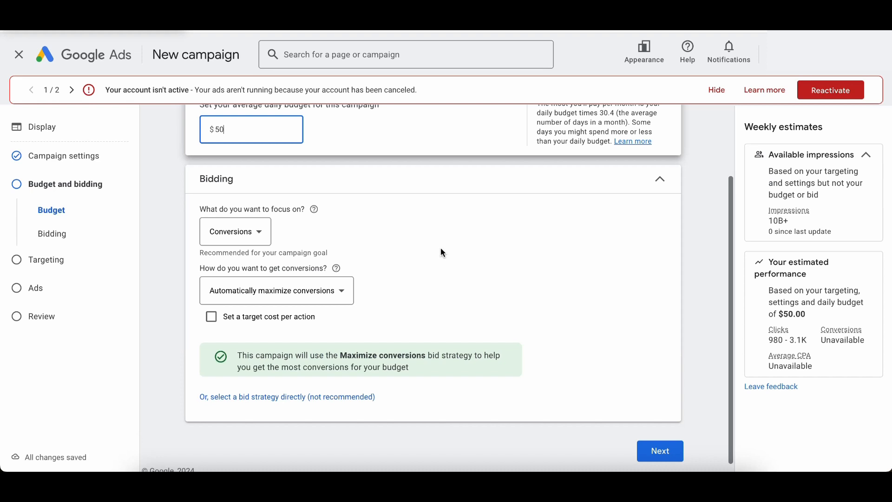
mouse_move(271, 403)
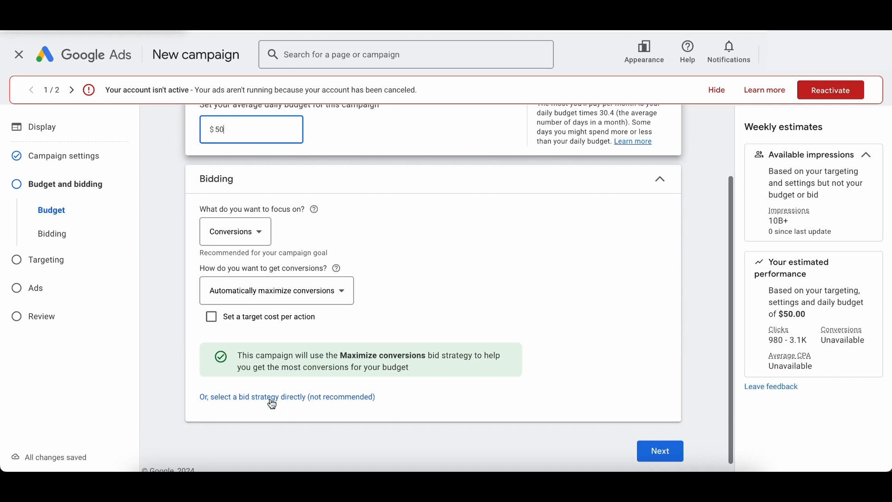
mouse_move(222, 405)
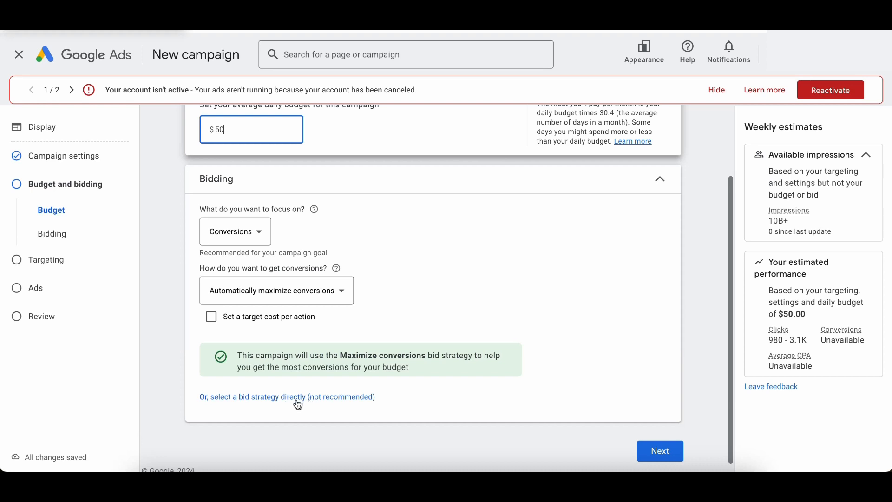
Switch the bid strategy to Maximize clicks with no maximum cost-per-click limit
click(287, 397)
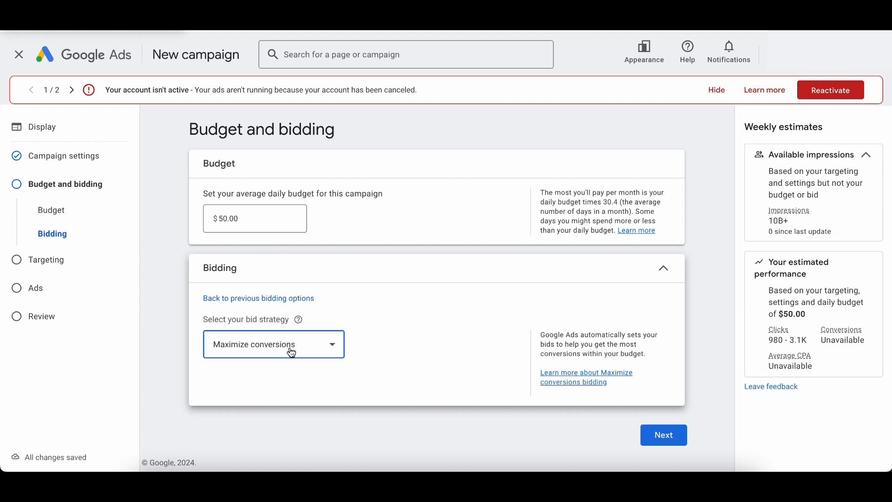
click(273, 344)
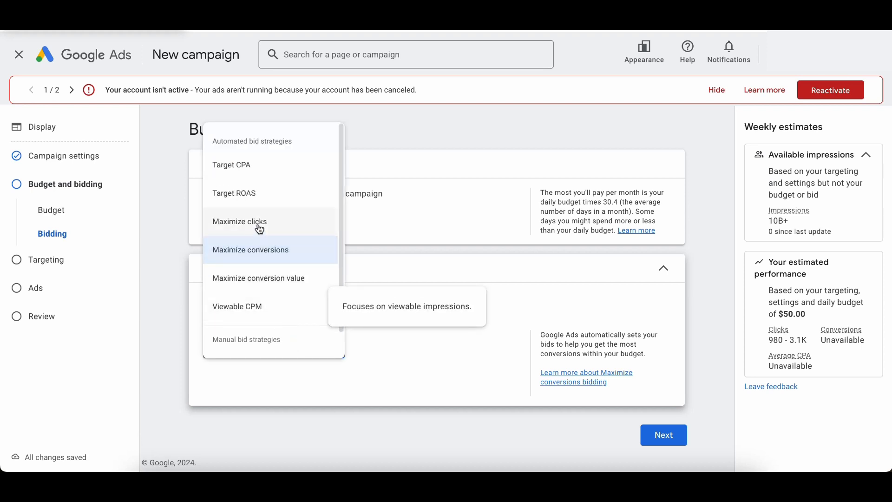
click(240, 221)
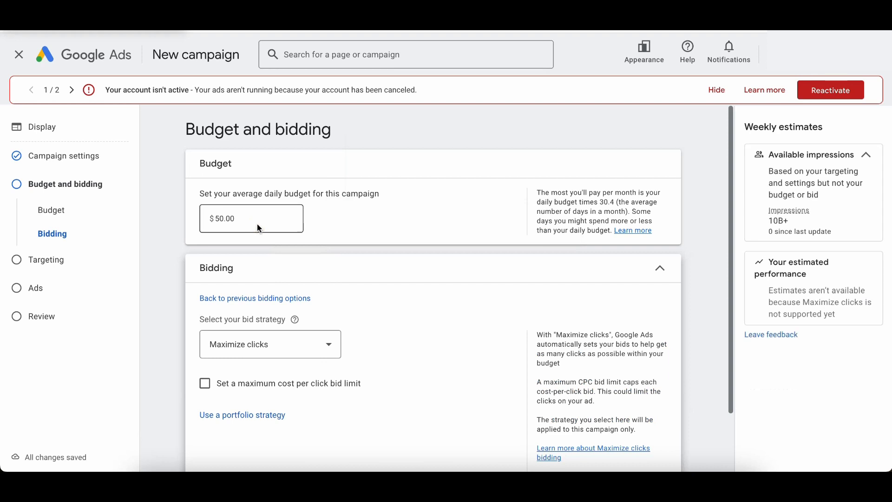
scroll(down, 3)
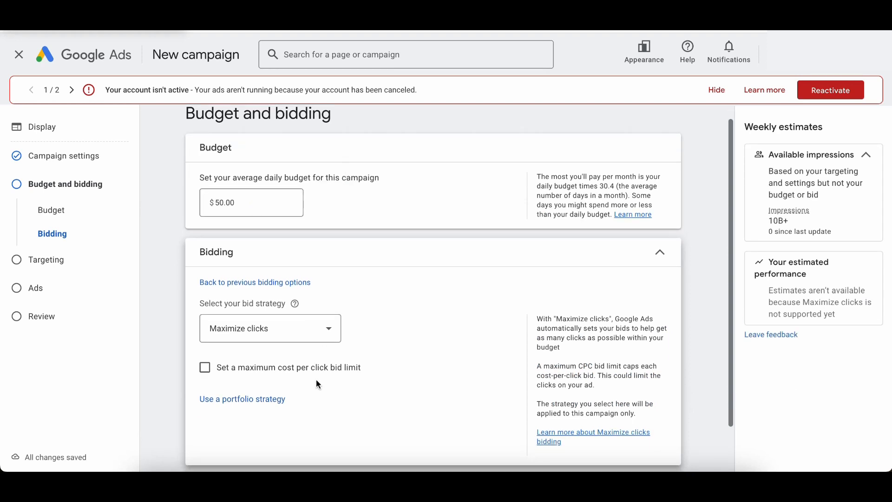
mouse_move(310, 382)
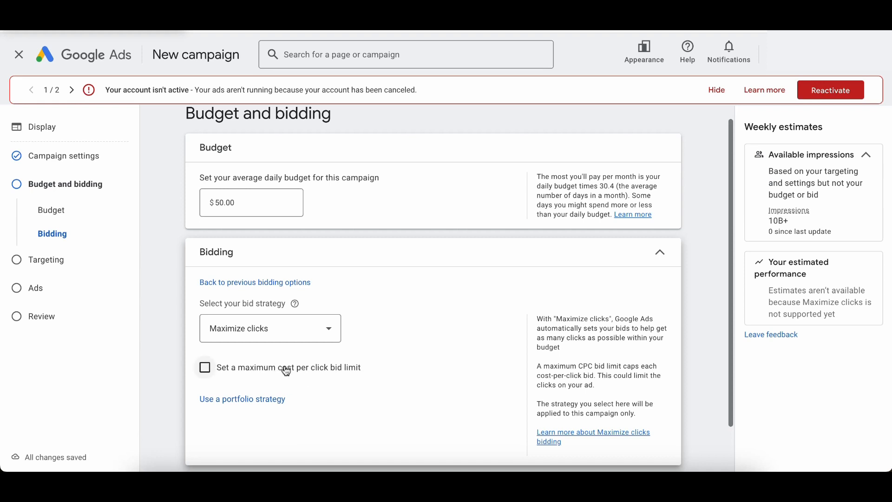
mouse_move(303, 366)
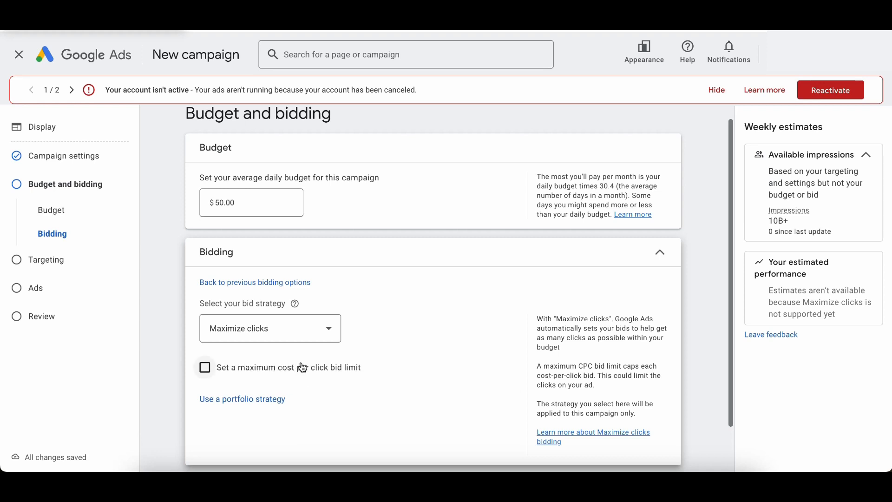
mouse_move(300, 370)
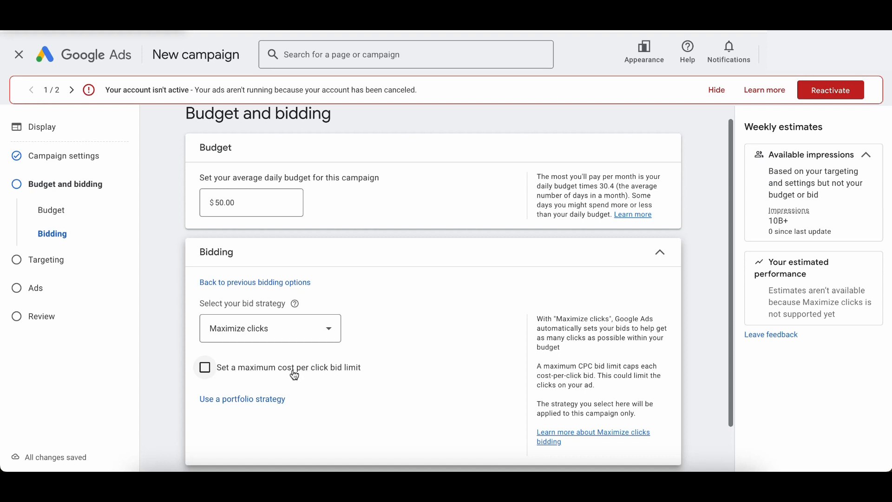
mouse_move(297, 367)
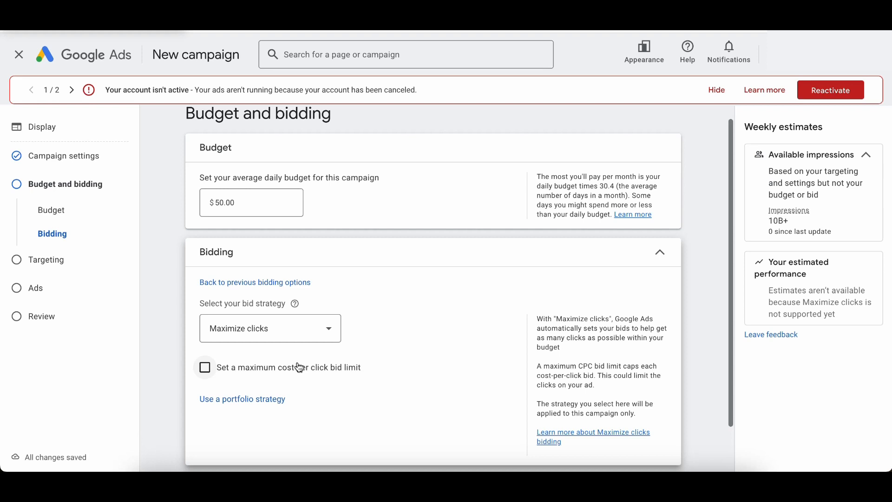
mouse_move(328, 377)
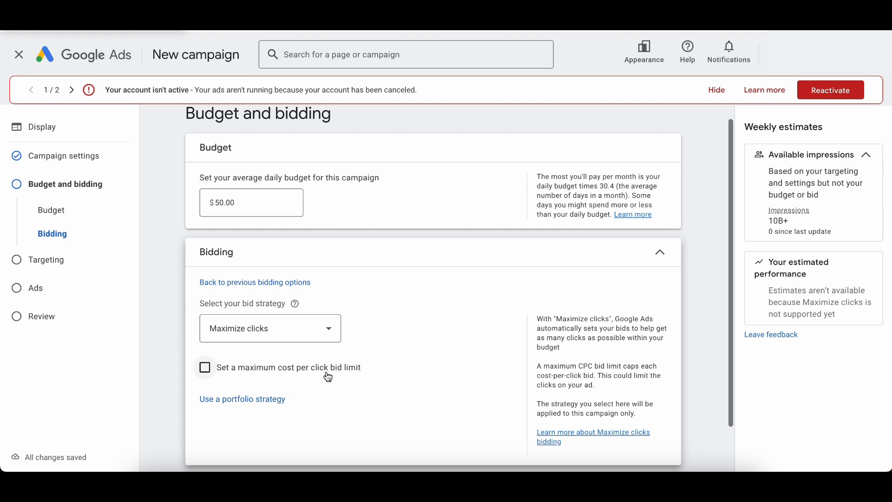
mouse_move(265, 376)
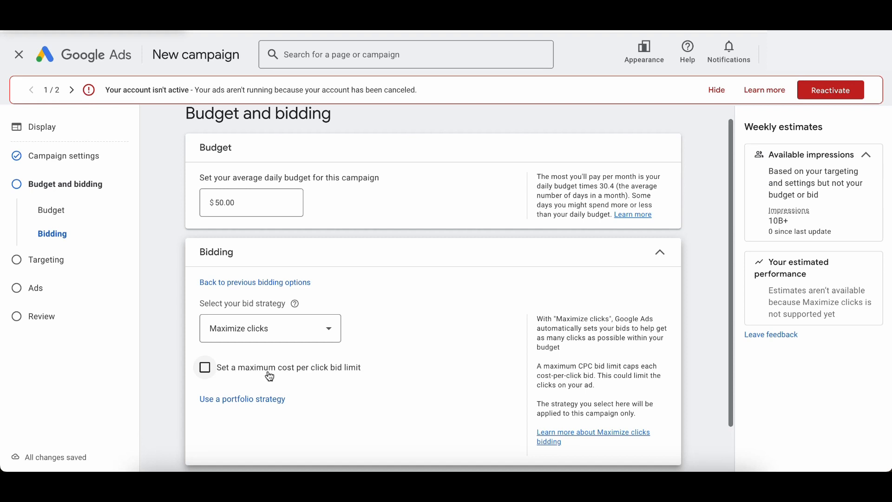
mouse_move(248, 376)
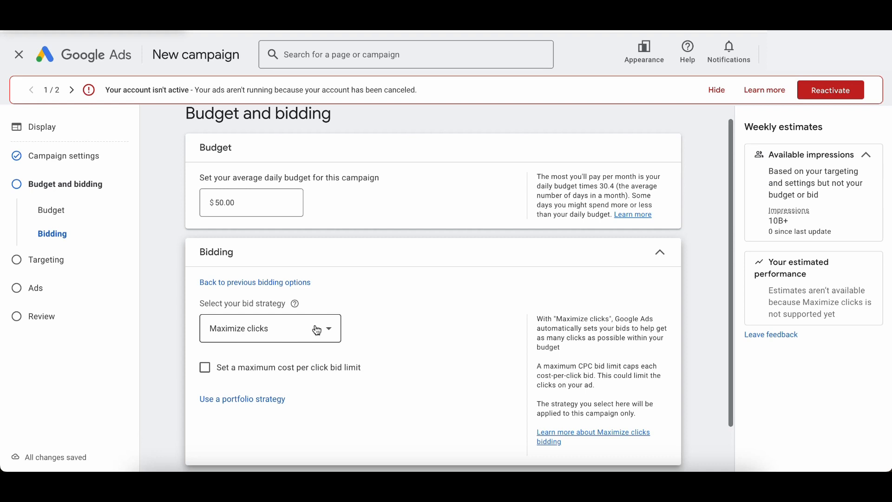
scroll(down, 3)
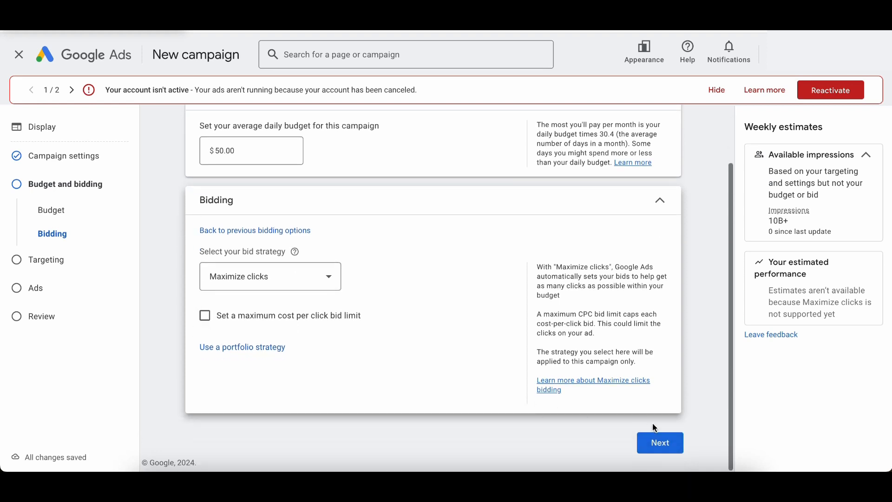
Continue to Targeting, add targeting and start editing the targeted placements
click(660, 443)
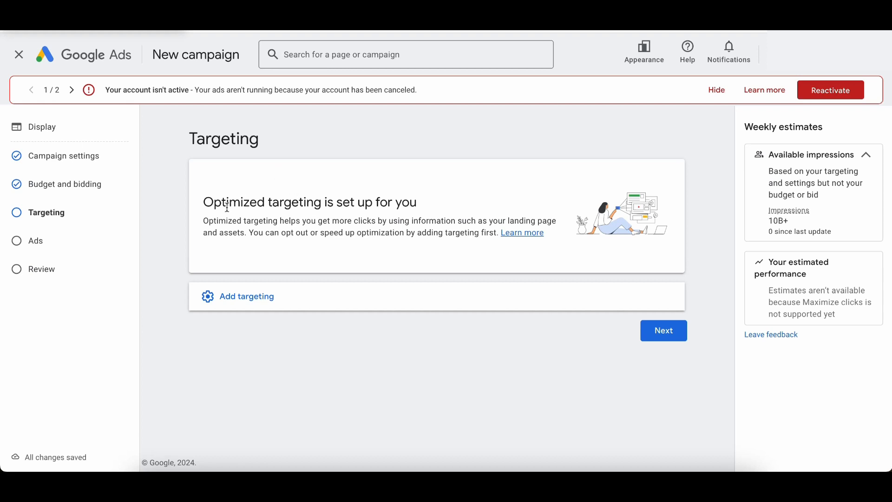
mouse_move(441, 200)
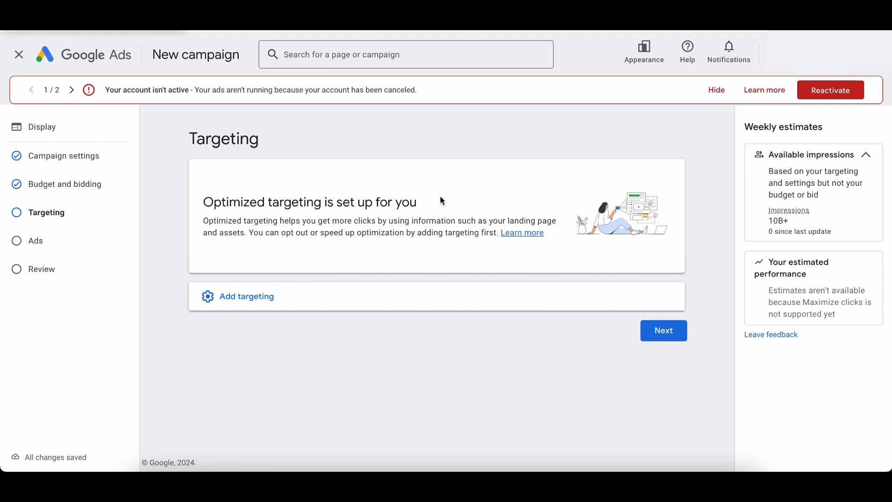
mouse_move(422, 196)
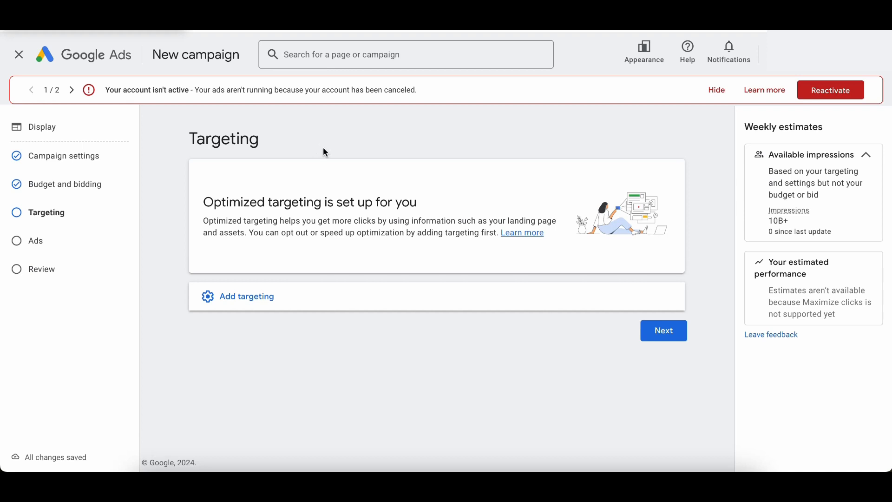
mouse_move(290, 228)
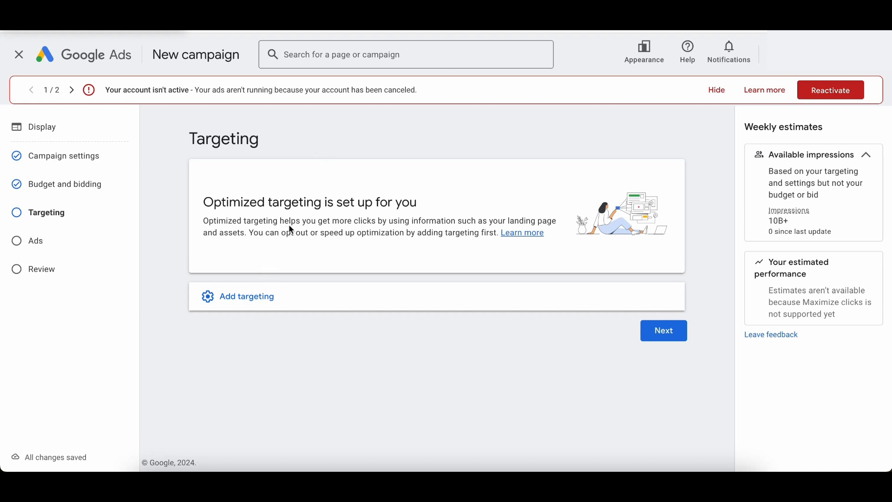
mouse_move(235, 306)
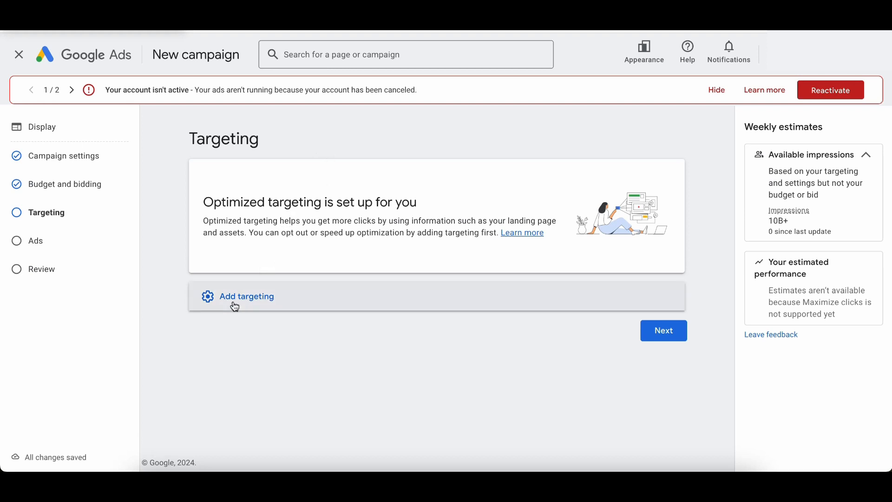
click(247, 295)
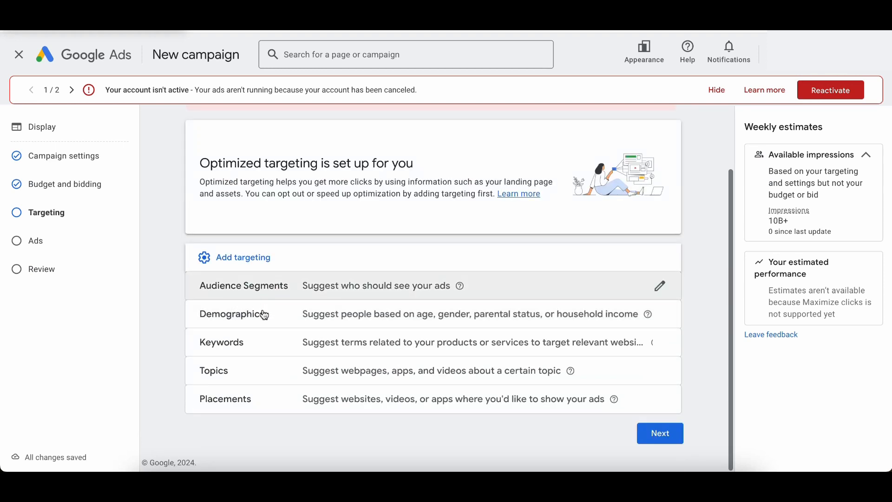
mouse_move(262, 392)
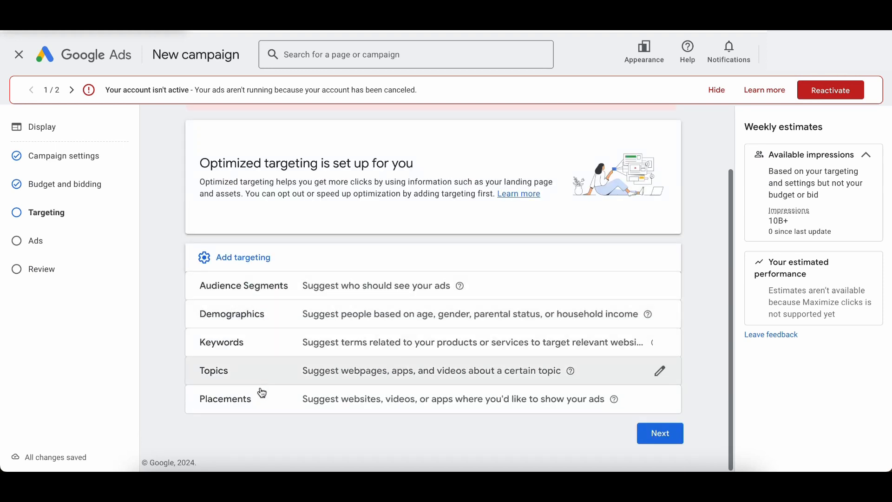
mouse_move(261, 403)
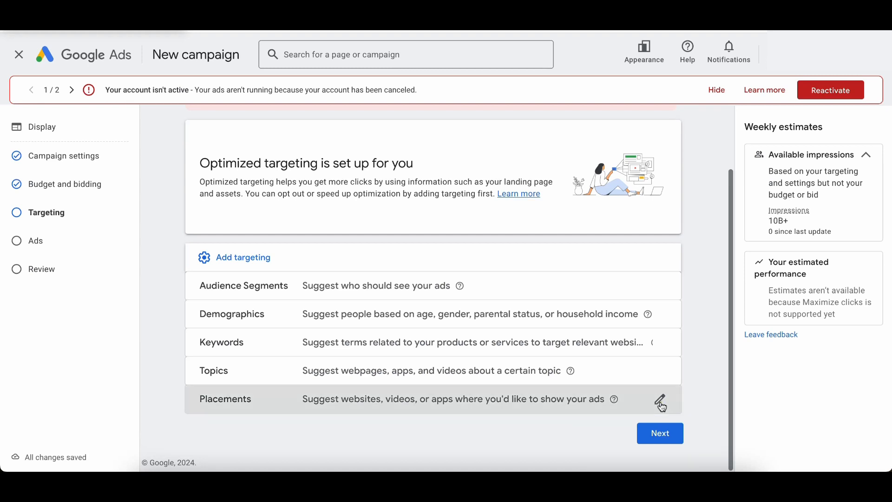
click(660, 399)
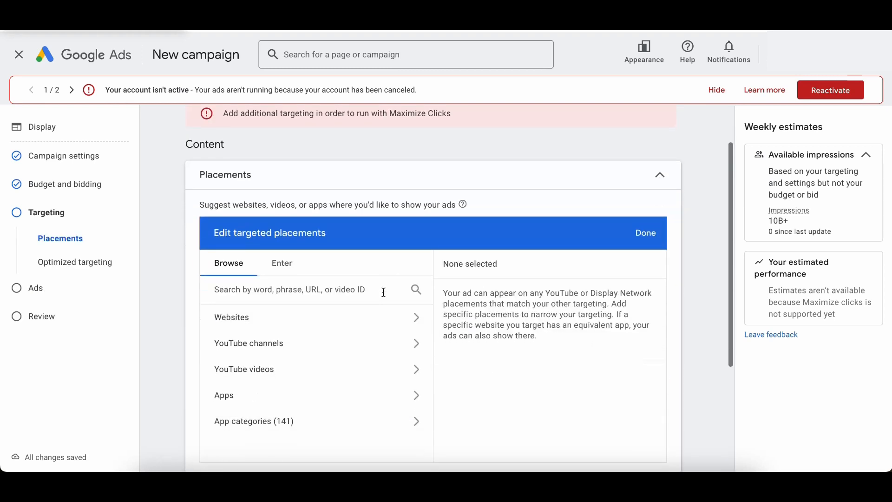
mouse_move(420, 263)
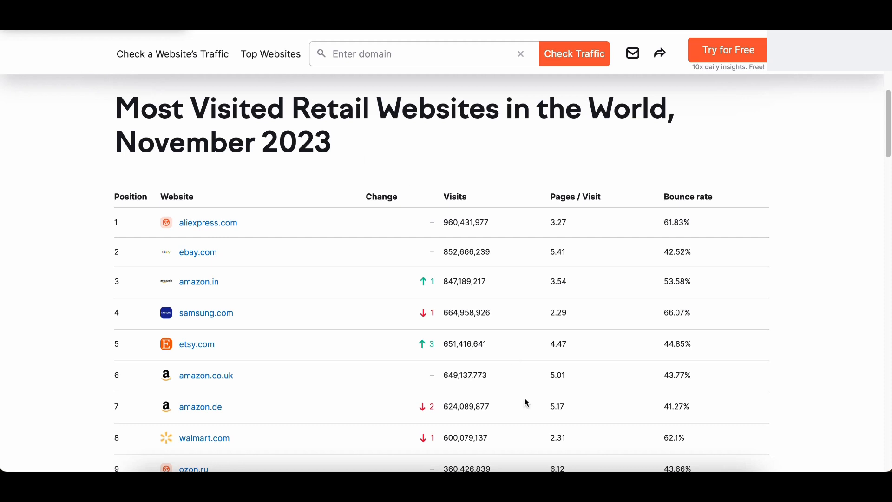
mouse_move(399, 144)
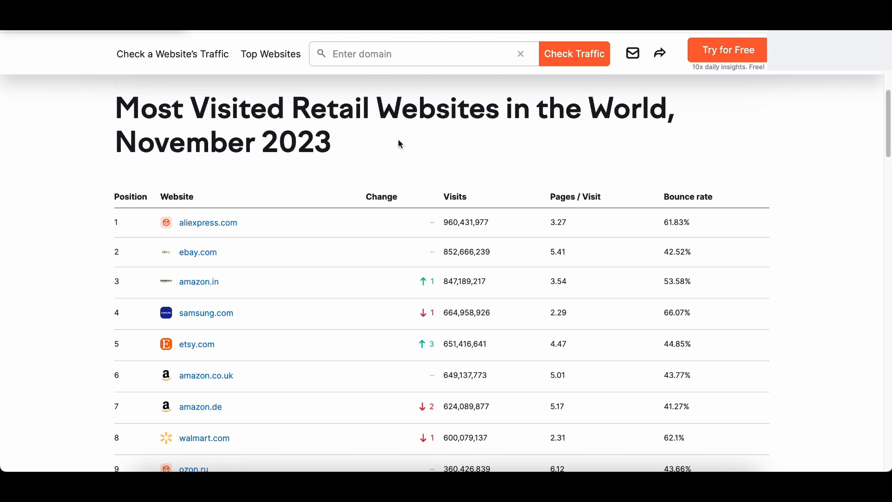
mouse_move(483, 133)
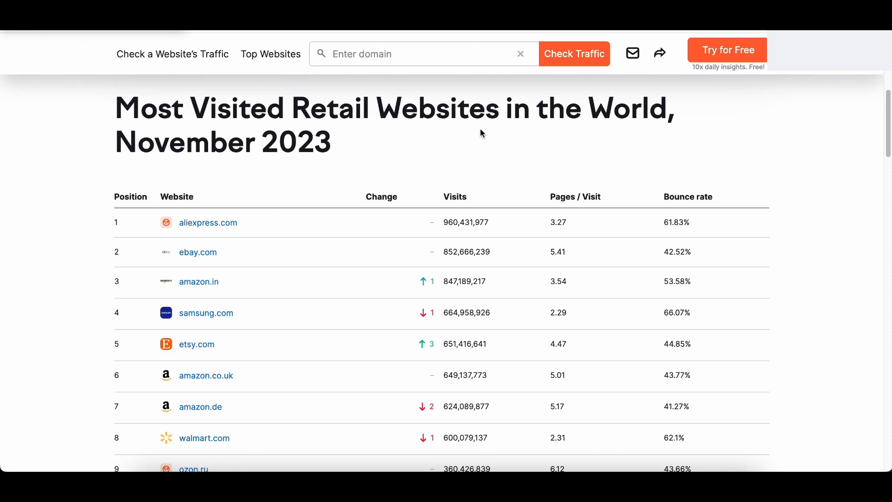
mouse_move(215, 235)
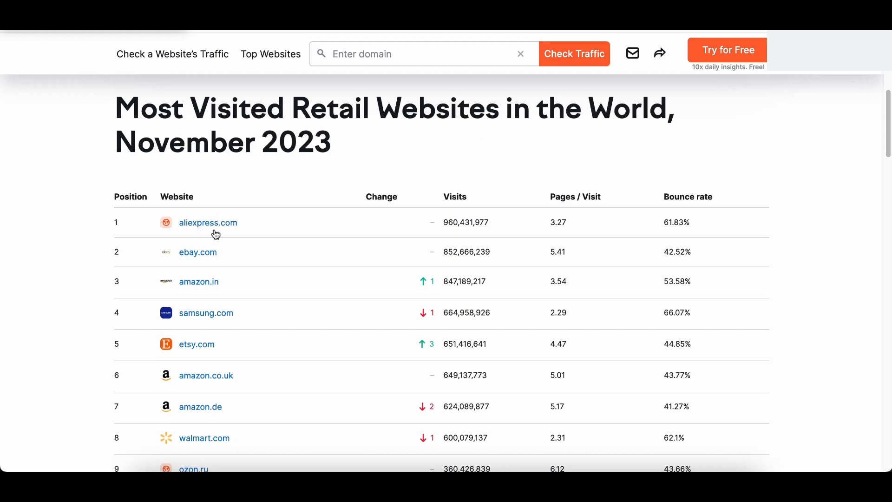
mouse_move(197, 252)
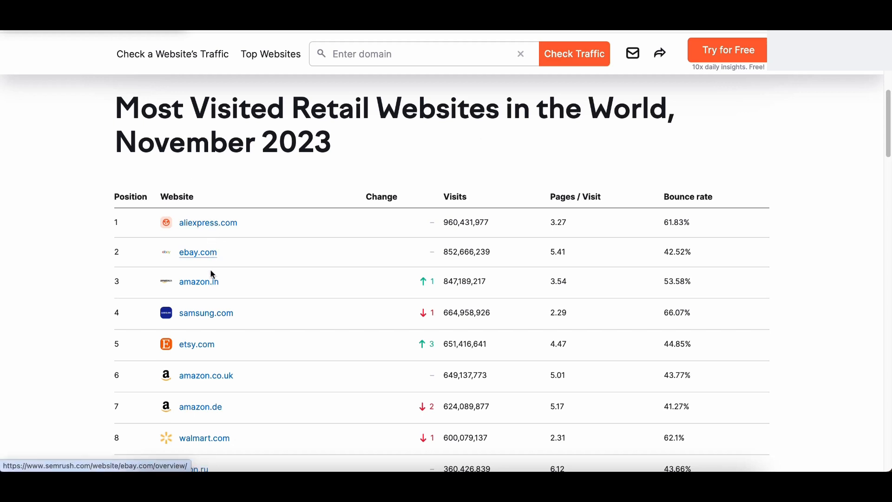
mouse_move(207, 312)
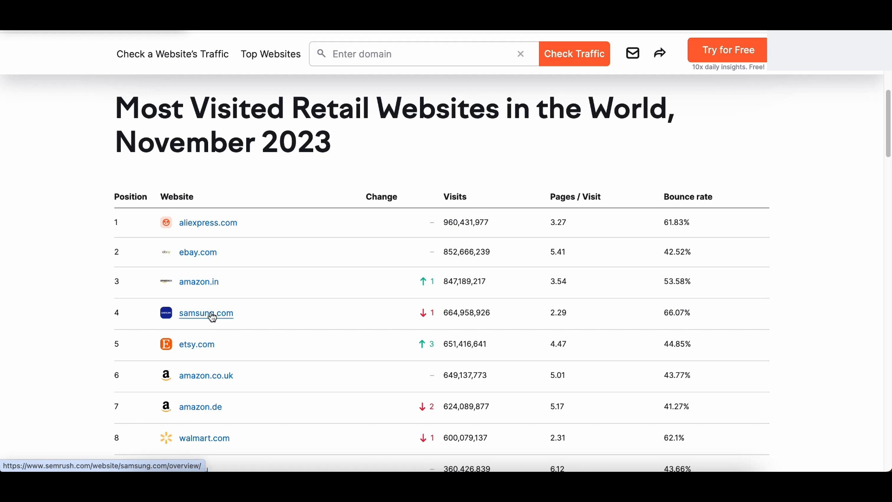
mouse_move(209, 222)
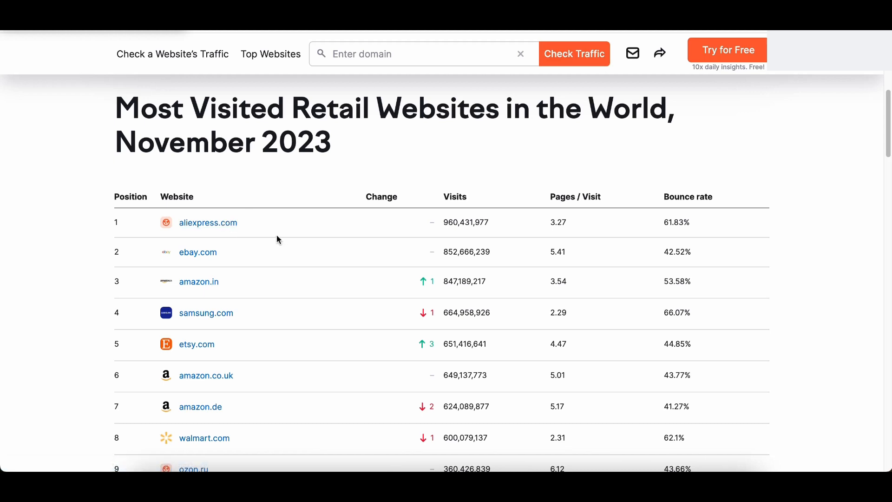
mouse_move(270, 239)
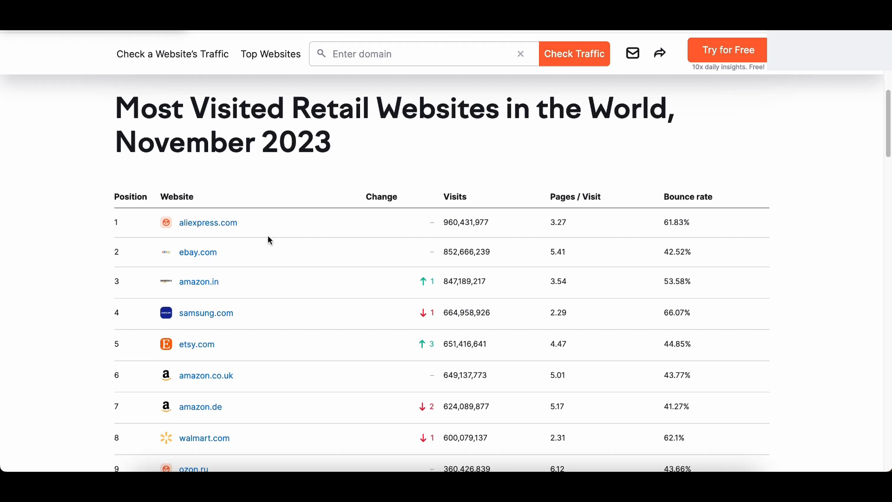
mouse_move(284, 174)
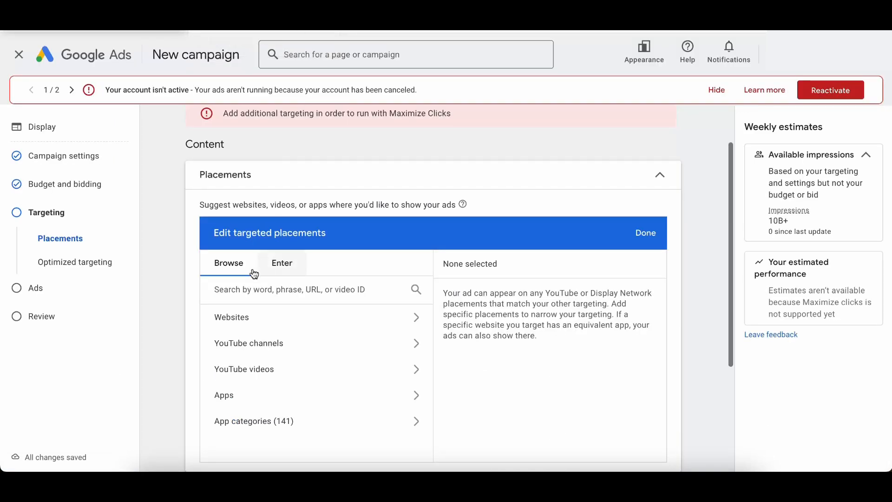
Search placements for 'ebay' and target ebay.com under Websites
click(290, 289)
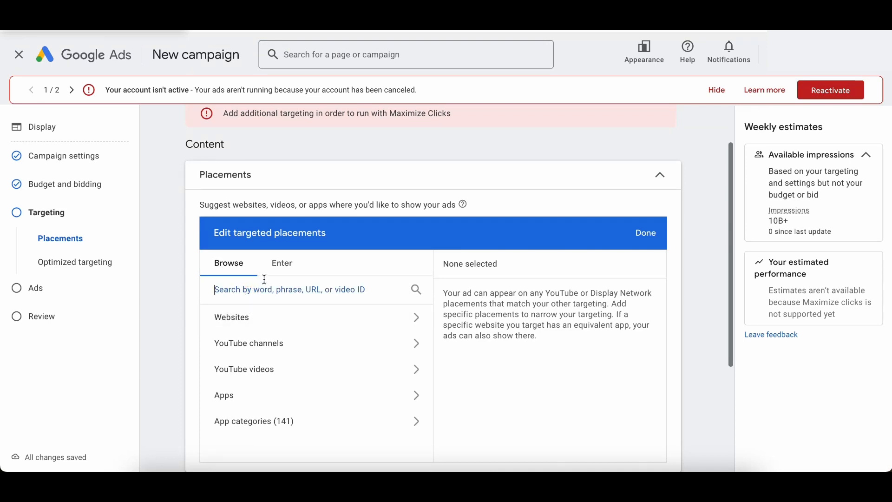
text(ebay)
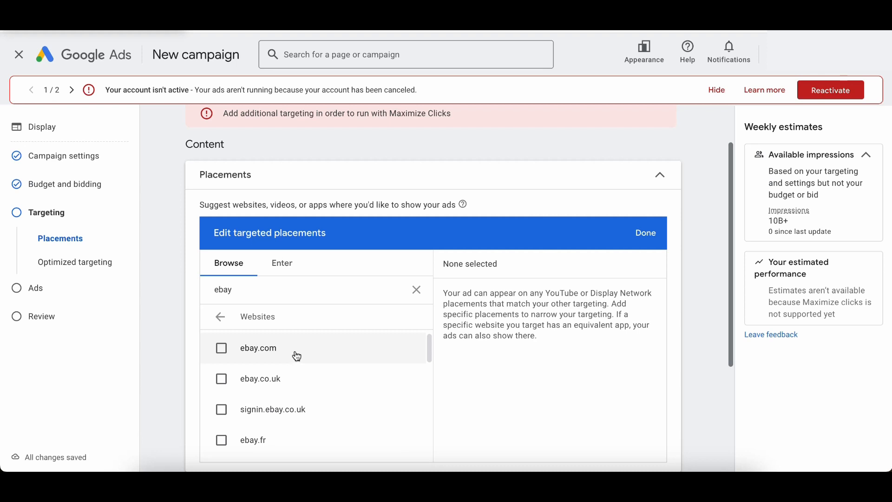
click(222, 348)
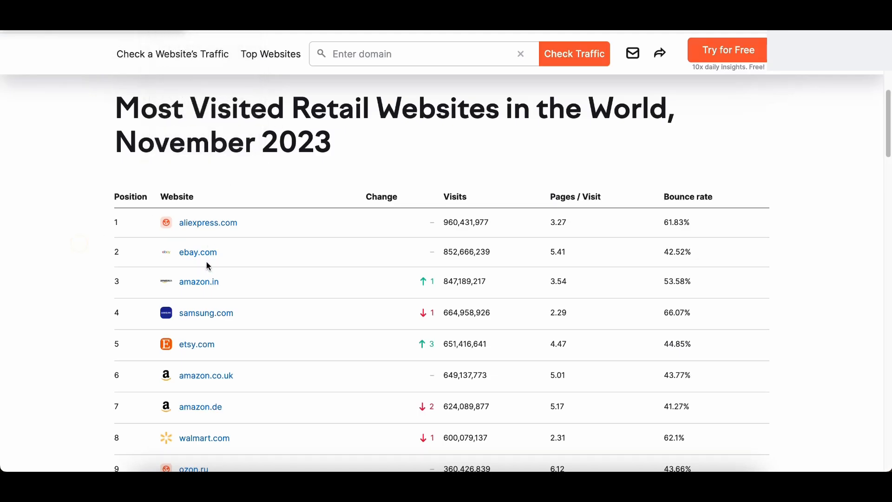
mouse_move(210, 319)
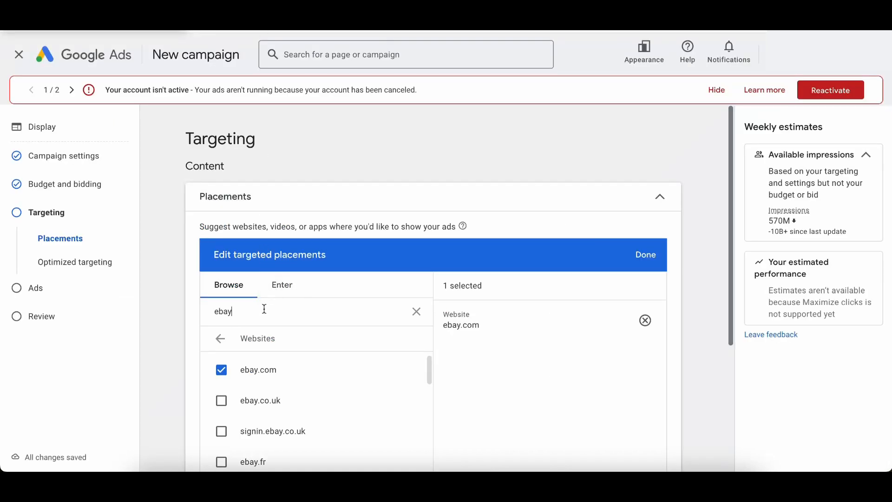
text(samsung)
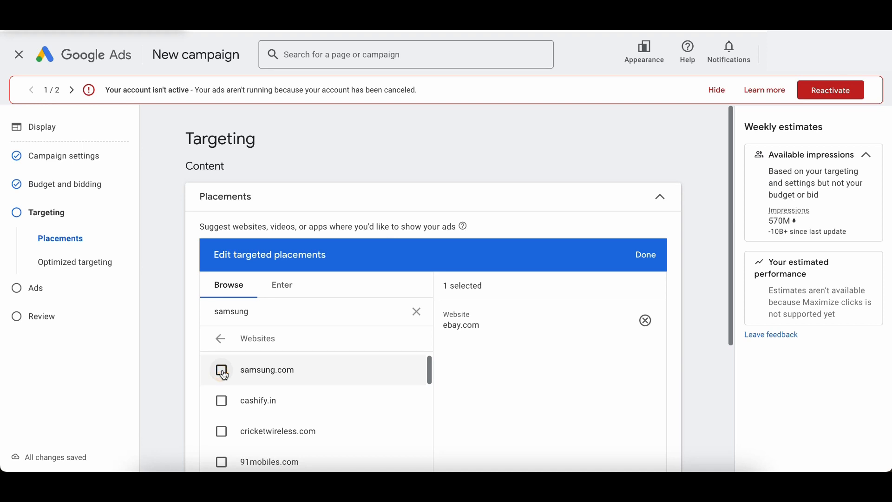
click(222, 369)
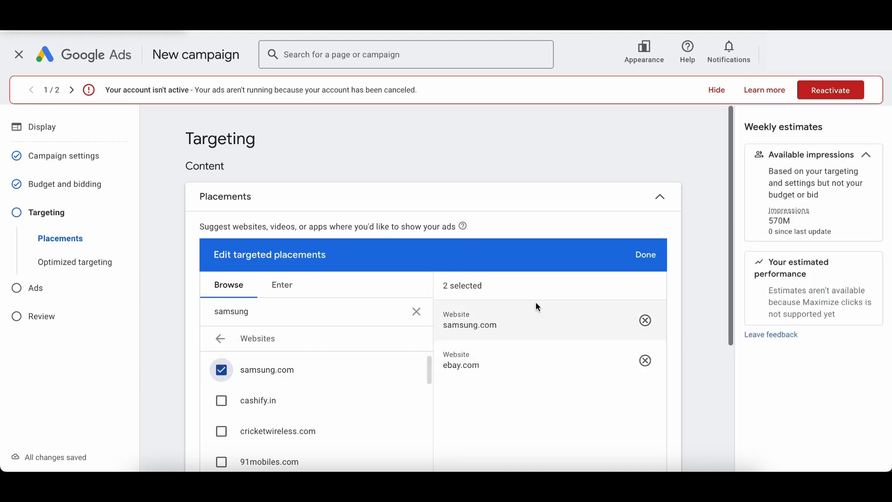
mouse_move(478, 302)
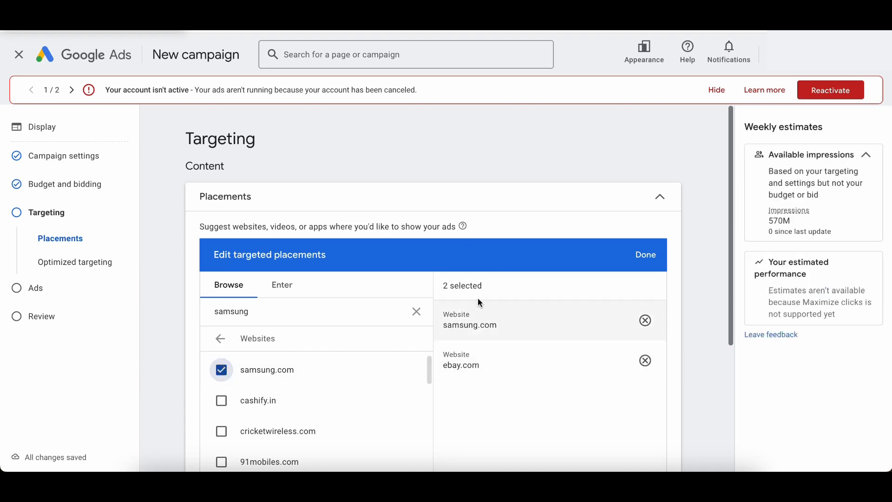
mouse_move(500, 339)
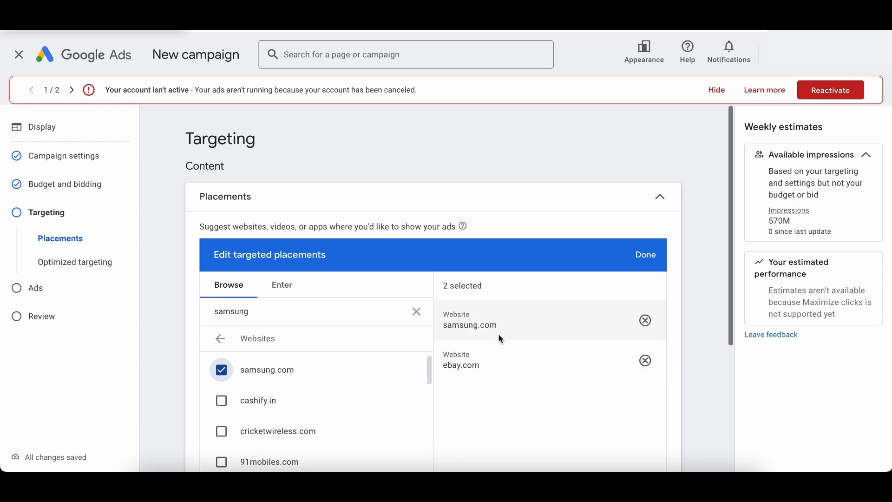
Scroll down to the Optimized targeting section to switch it off
scroll(down, 3)
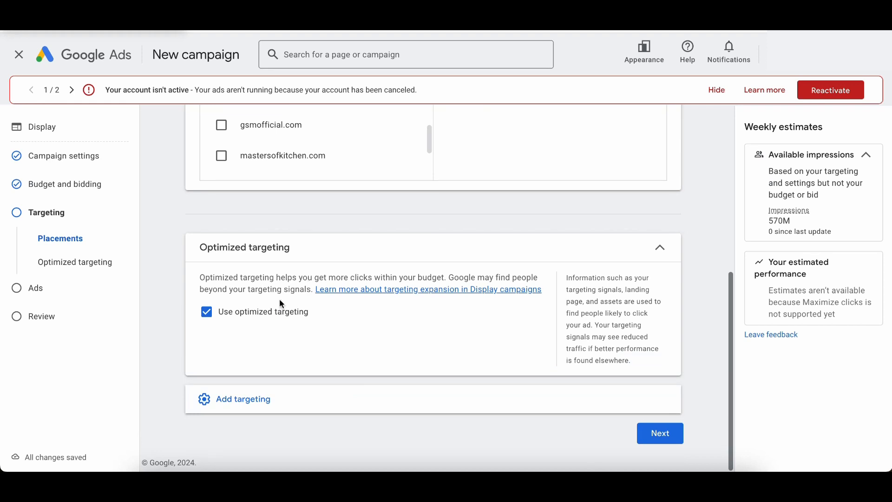
mouse_move(267, 265)
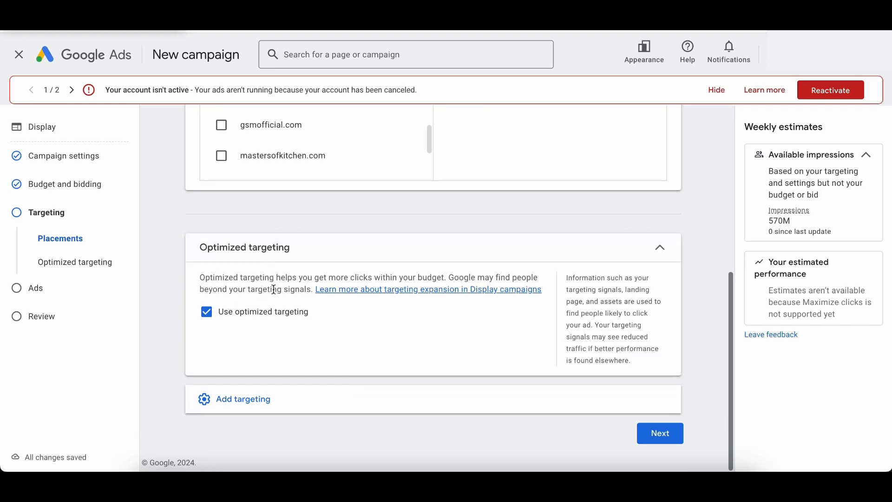
mouse_move(404, 278)
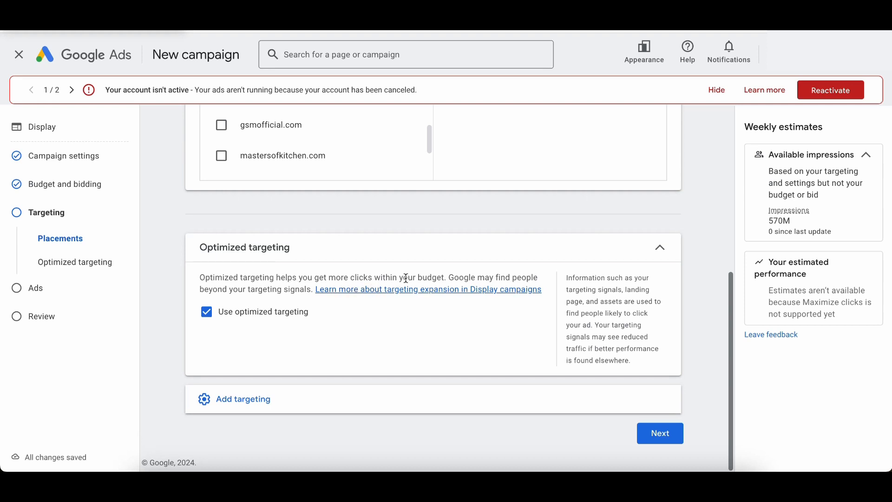
mouse_move(270, 299)
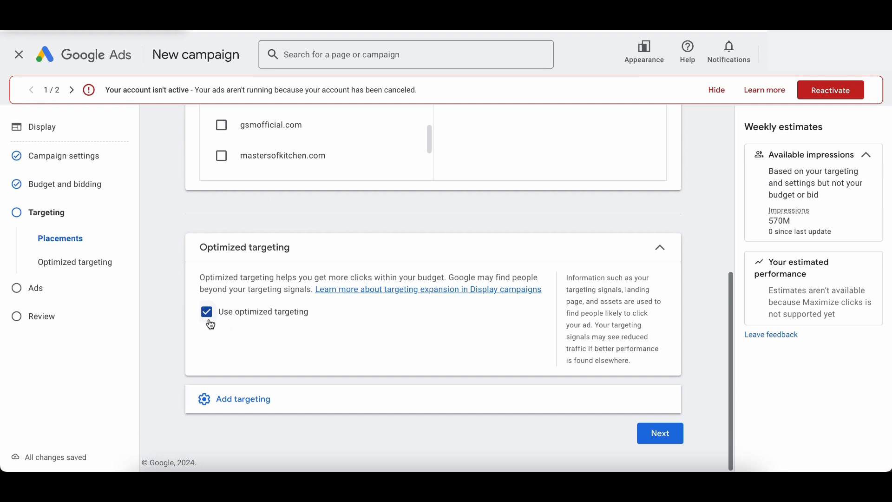
mouse_move(211, 321)
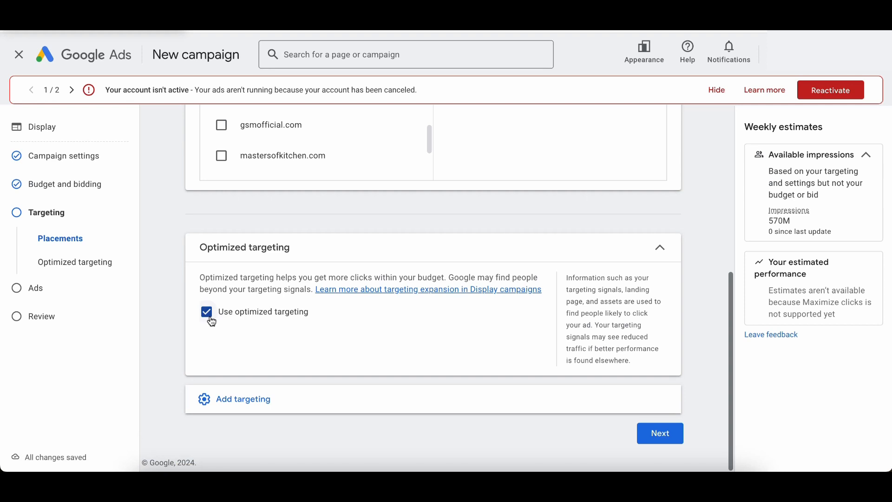
mouse_move(207, 319)
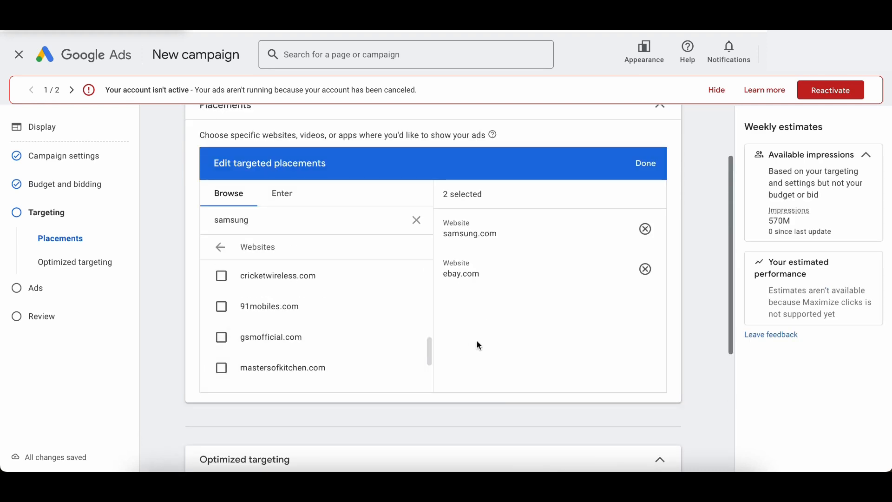
mouse_move(493, 252)
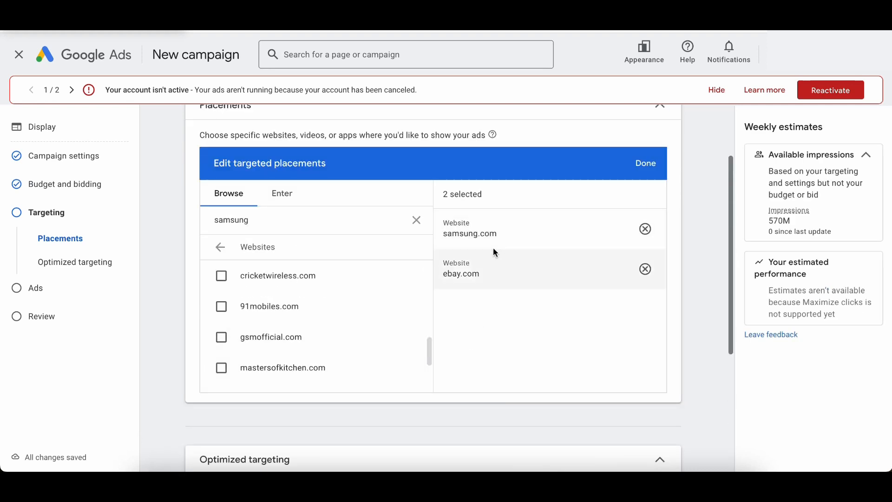
mouse_move(485, 269)
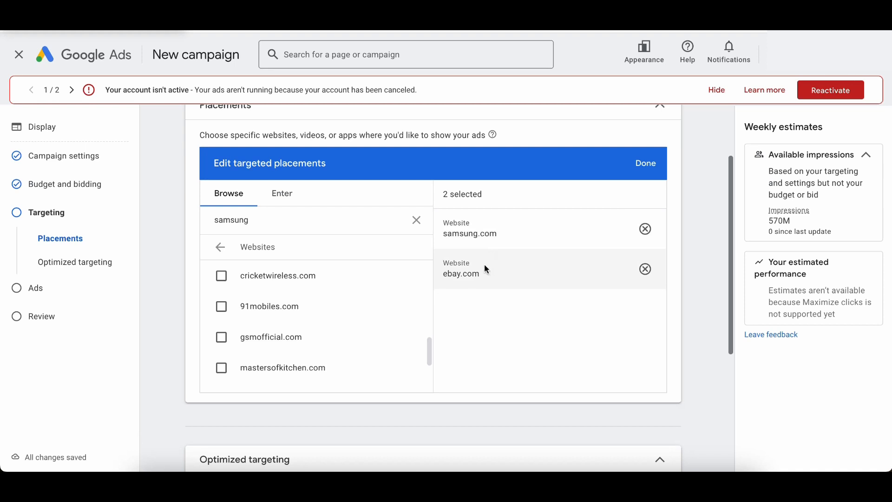
mouse_move(488, 267)
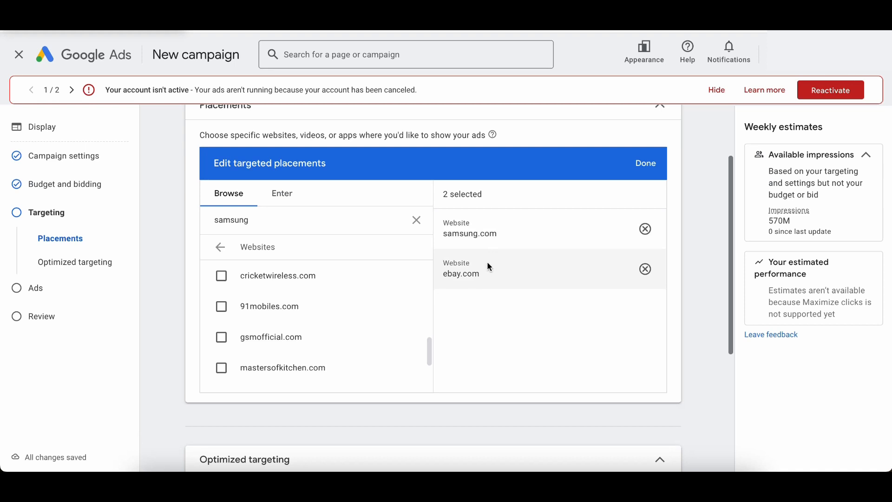
mouse_move(492, 258)
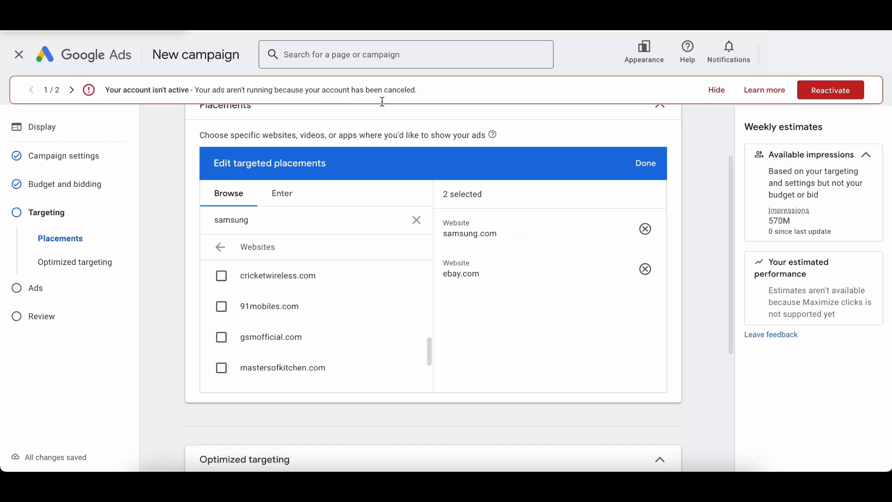
scroll(down, 3)
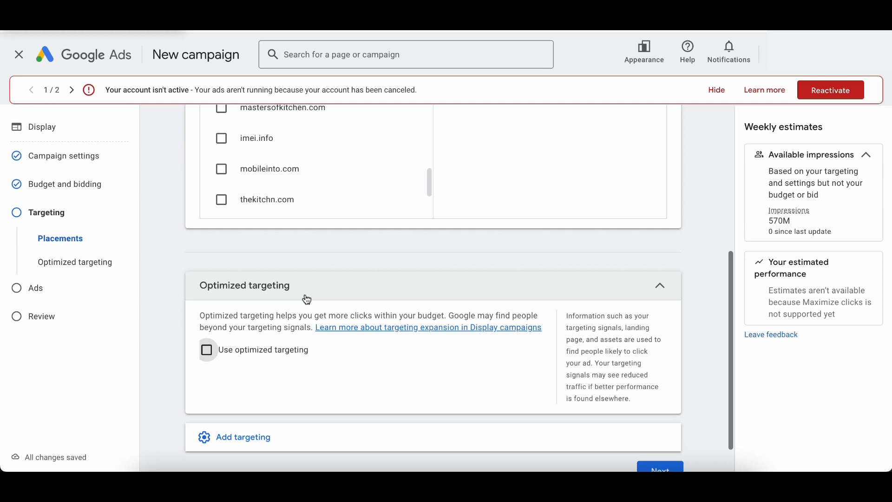
mouse_move(358, 281)
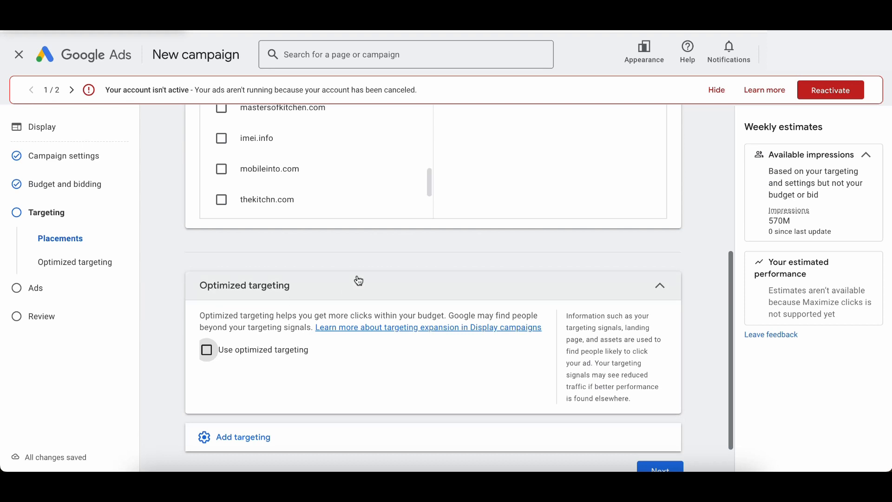
mouse_move(353, 282)
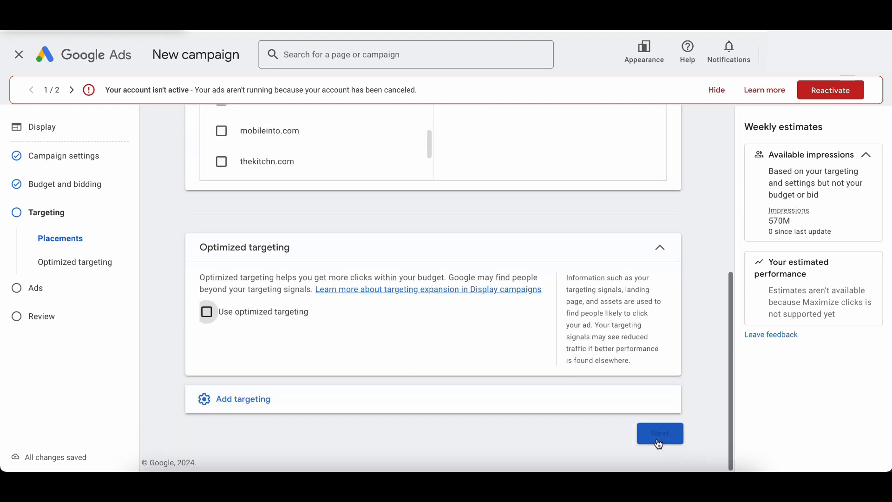
Continue to the Ads step and review the responsive display ad form
click(660, 433)
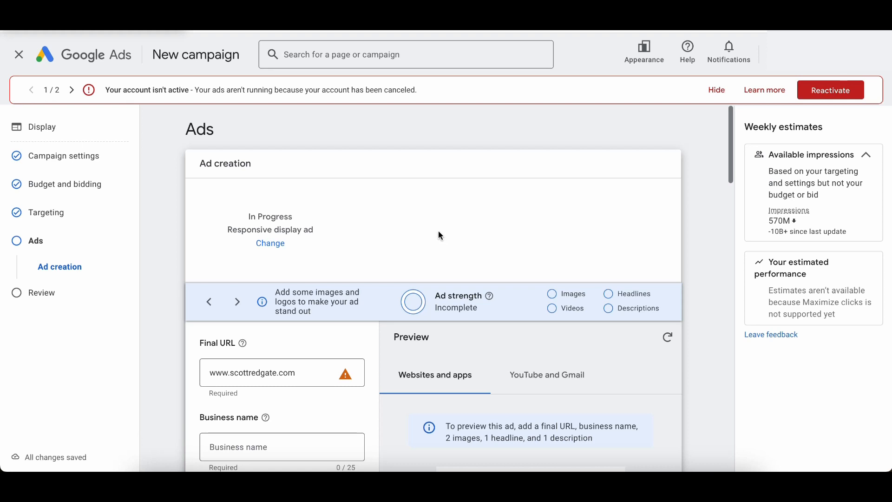
mouse_move(348, 220)
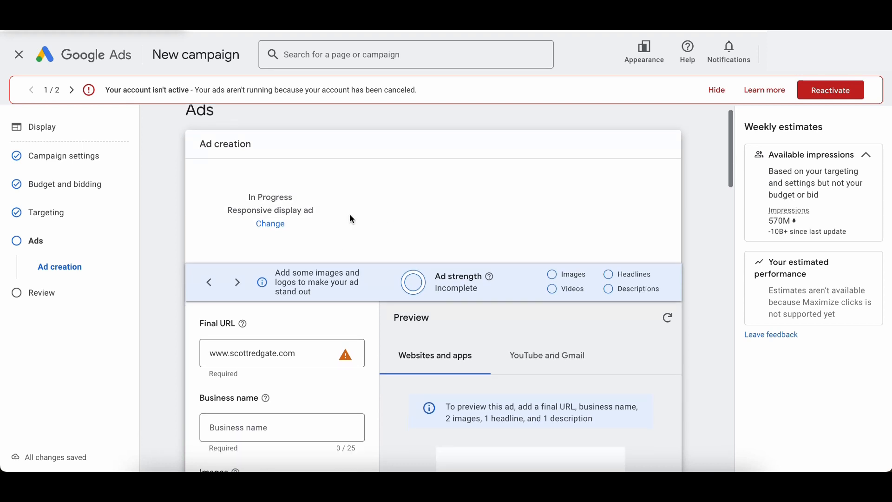
scroll(down, 3)
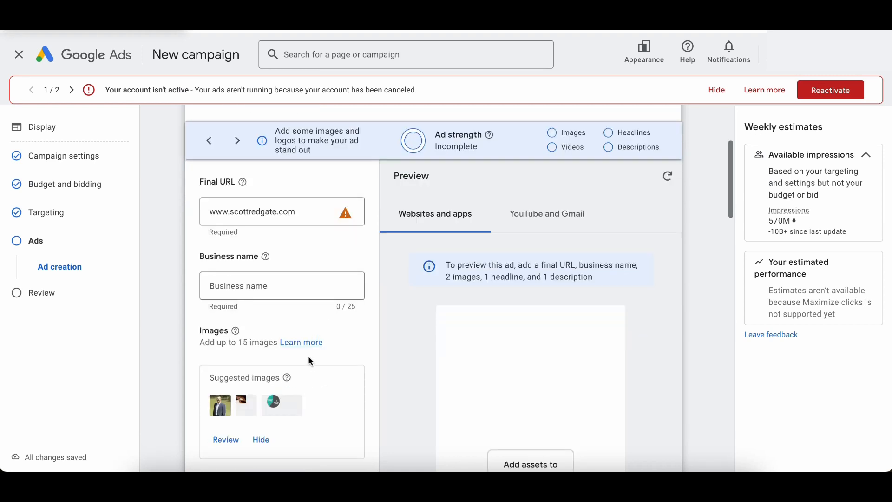
scroll(down, 3)
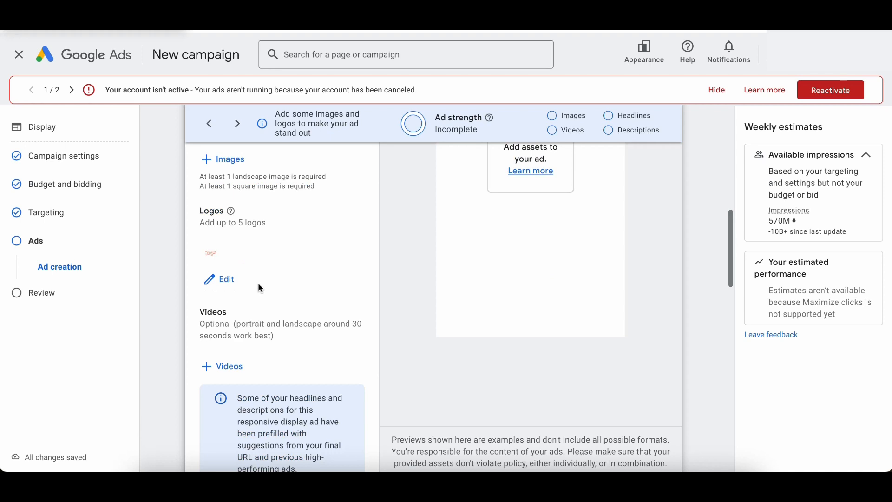
scroll(down, 3)
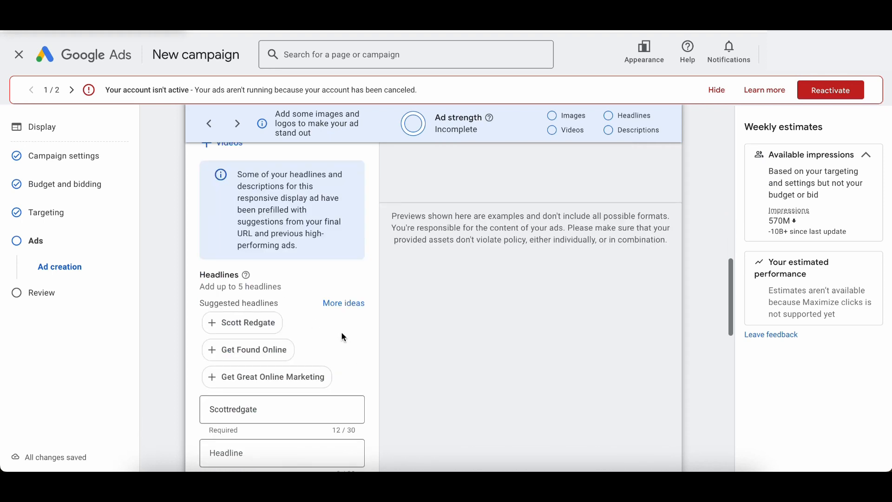
scroll(down, 3)
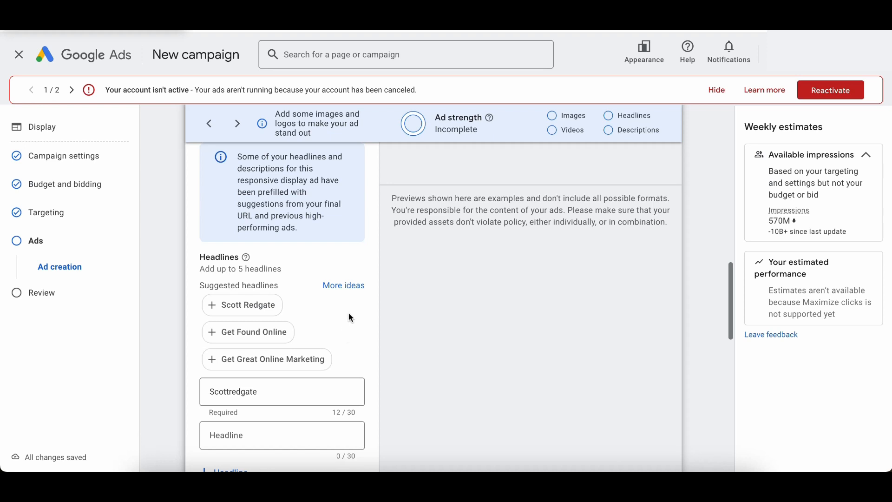
mouse_move(362, 314)
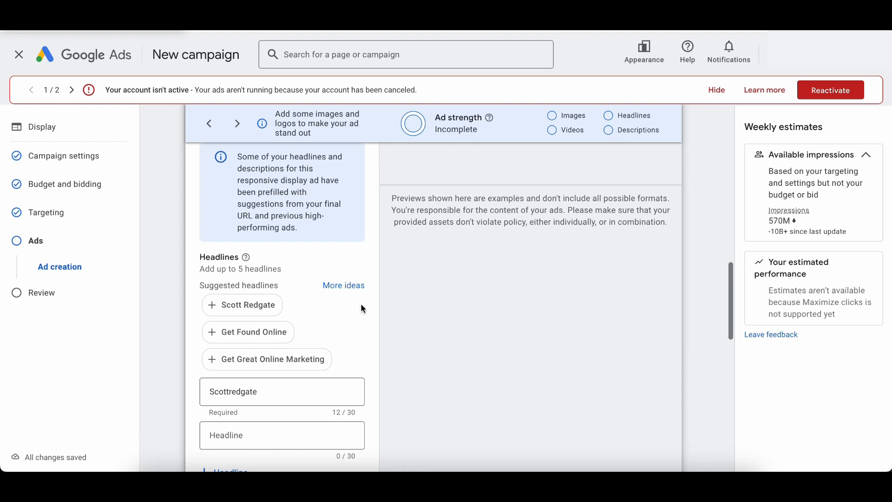
scroll(down, 3)
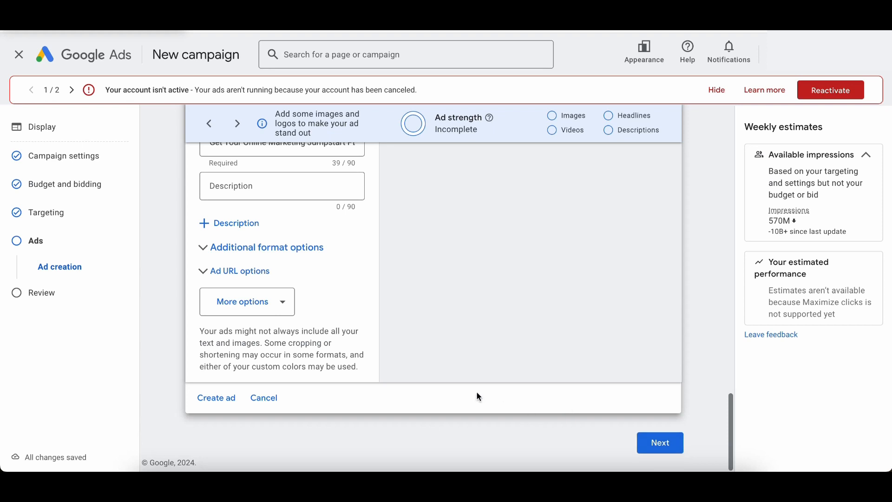
mouse_move(563, 336)
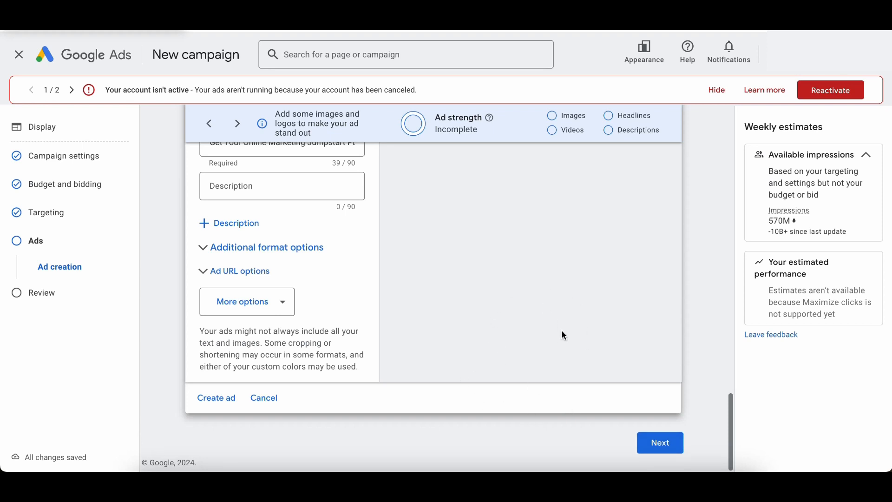